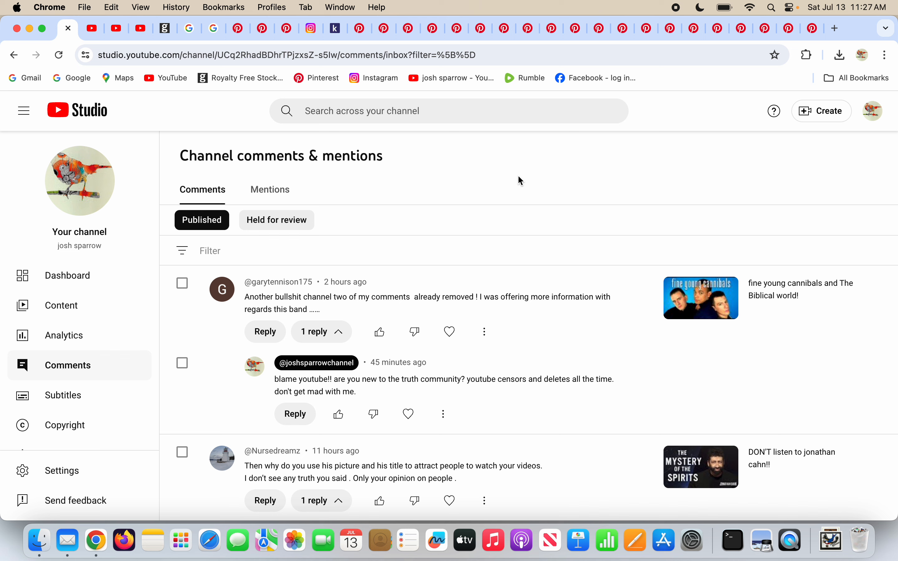
mouse_move(505, 333)
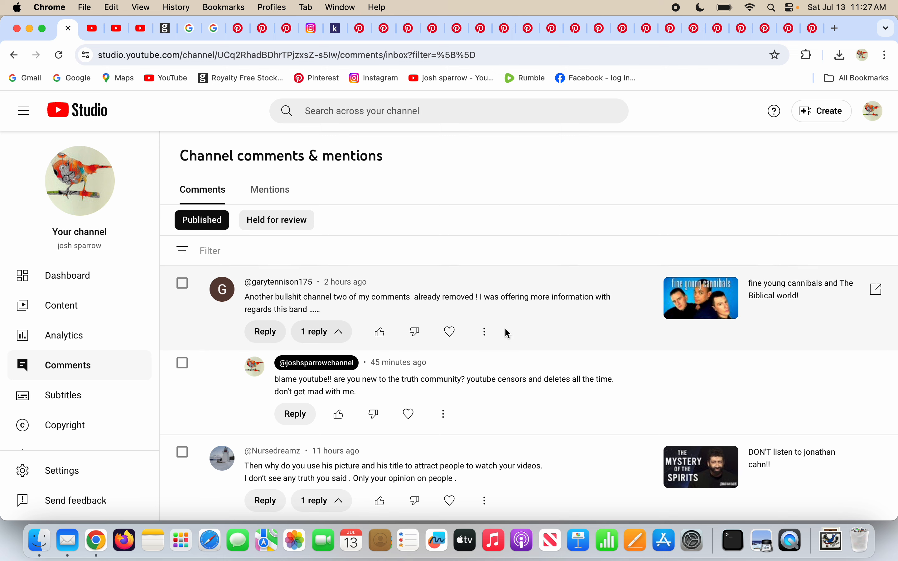
Step: Scroll the Comments list to the channel's reply about freemason signs, symbols and mudras
scroll("down", 3)
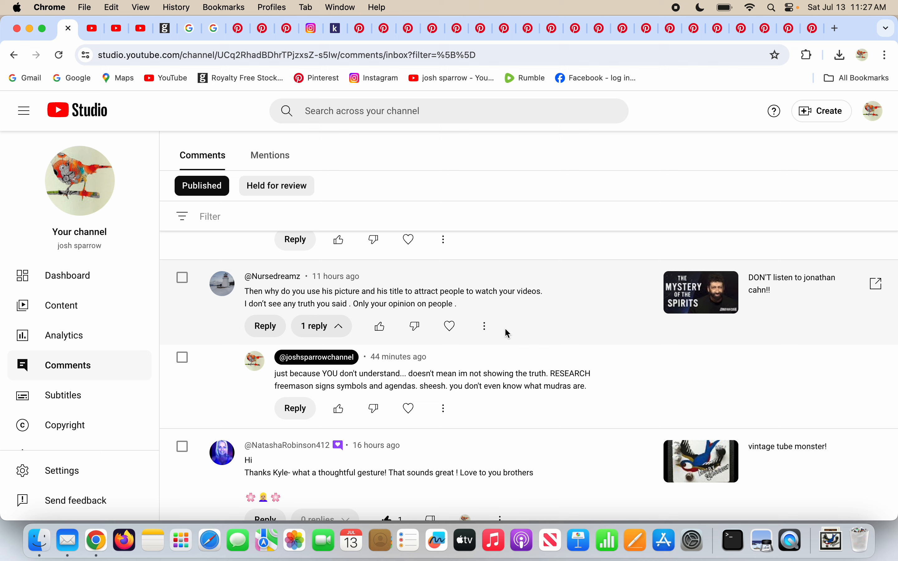
double_click(329, 373)
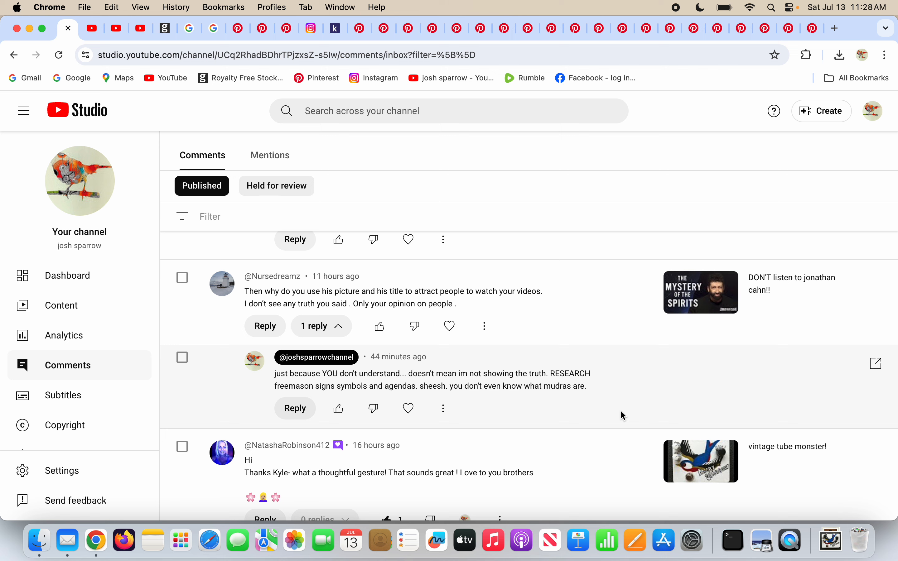
mouse_move(541, 297)
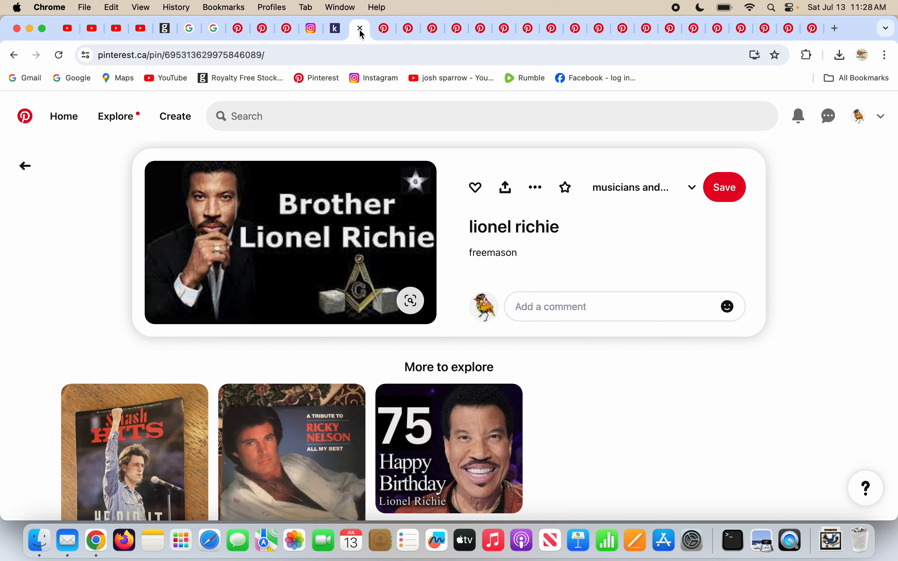
mouse_move(376, 6)
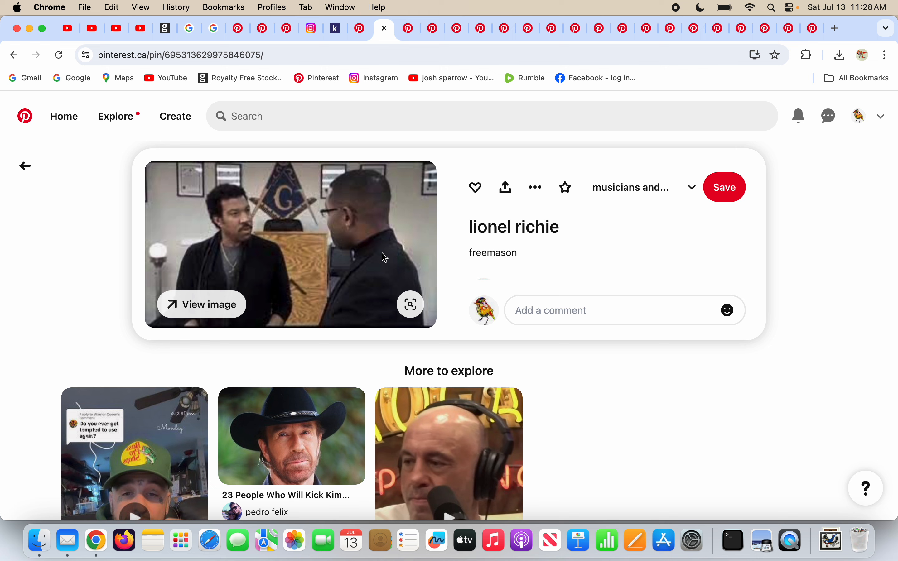
mouse_move(293, 207)
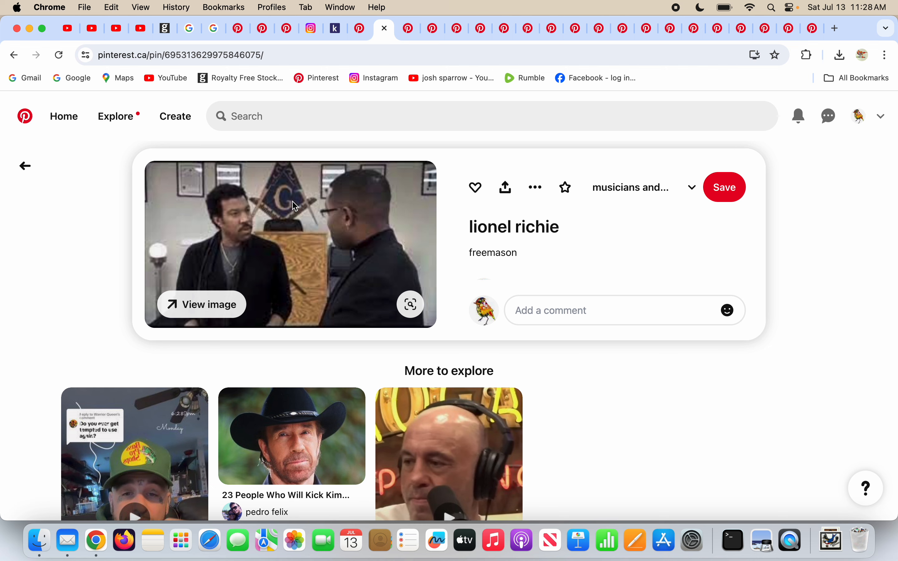
mouse_move(408, 29)
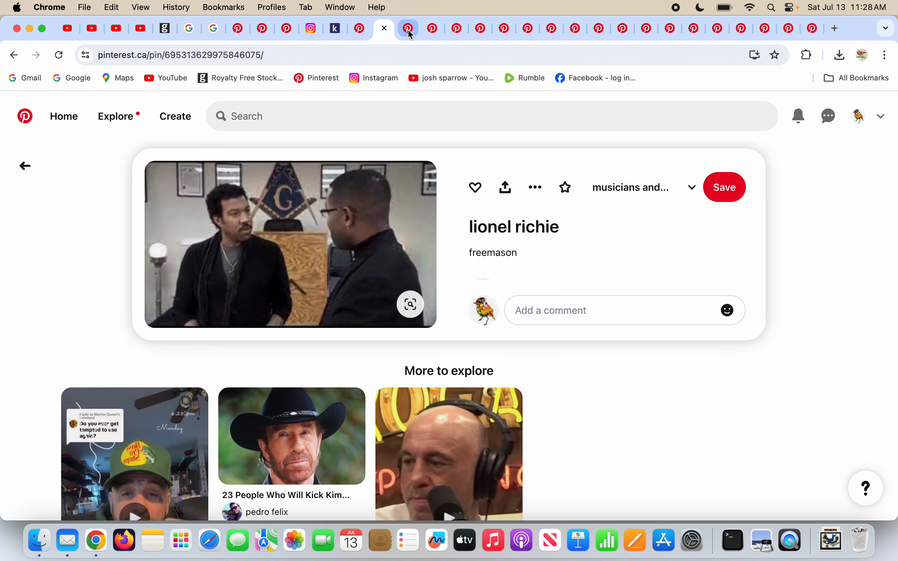
Step: View the Lionel Richie EYE OF HORUS pin, then the pin captioned 666
left_click(408, 28)
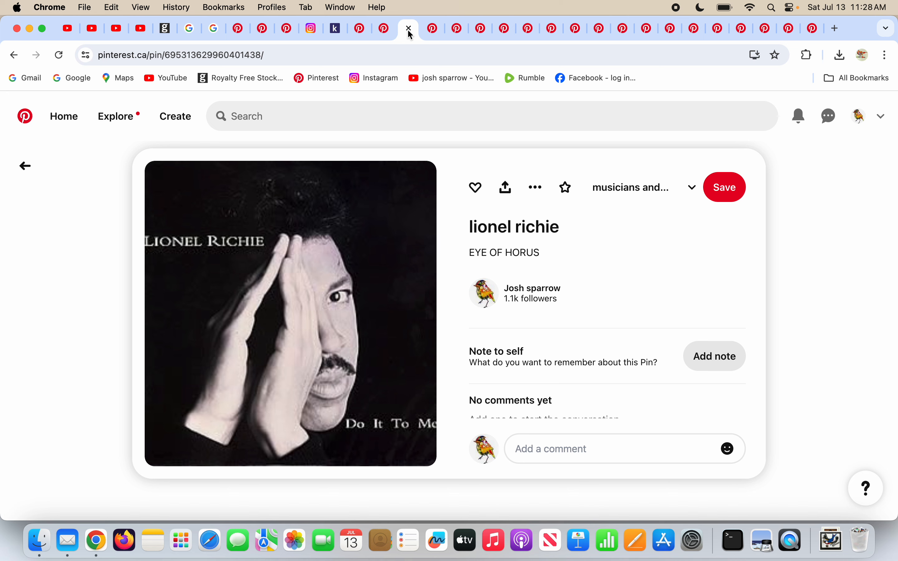
mouse_move(276, 319)
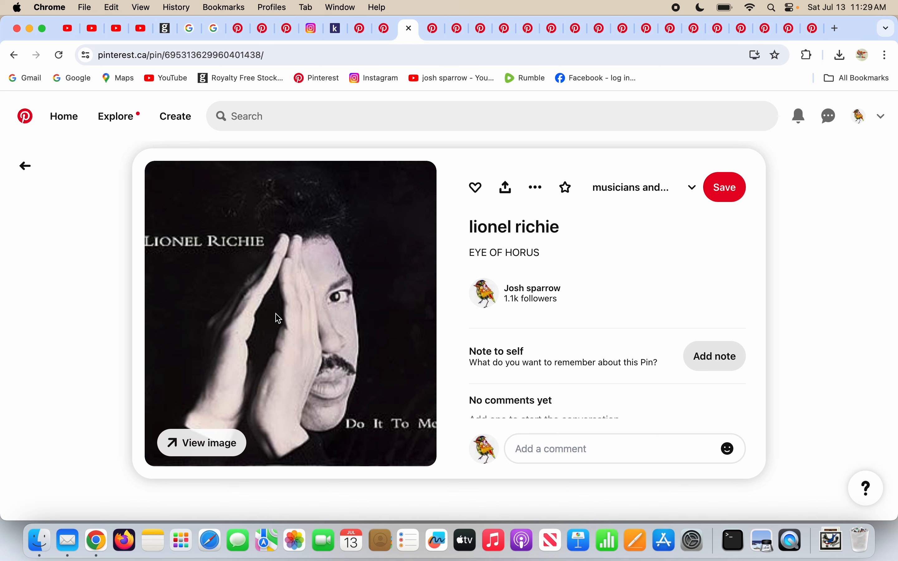
mouse_move(353, 288)
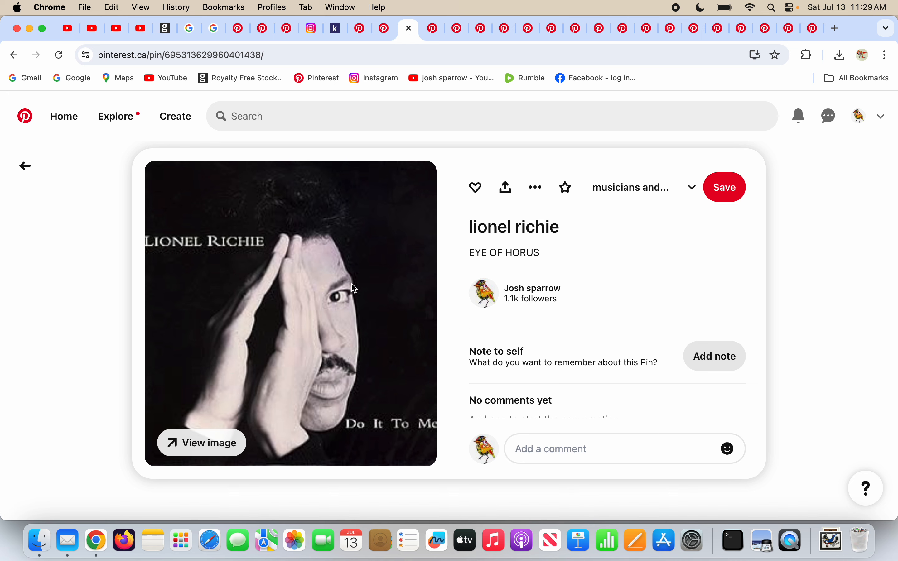
mouse_move(433, 28)
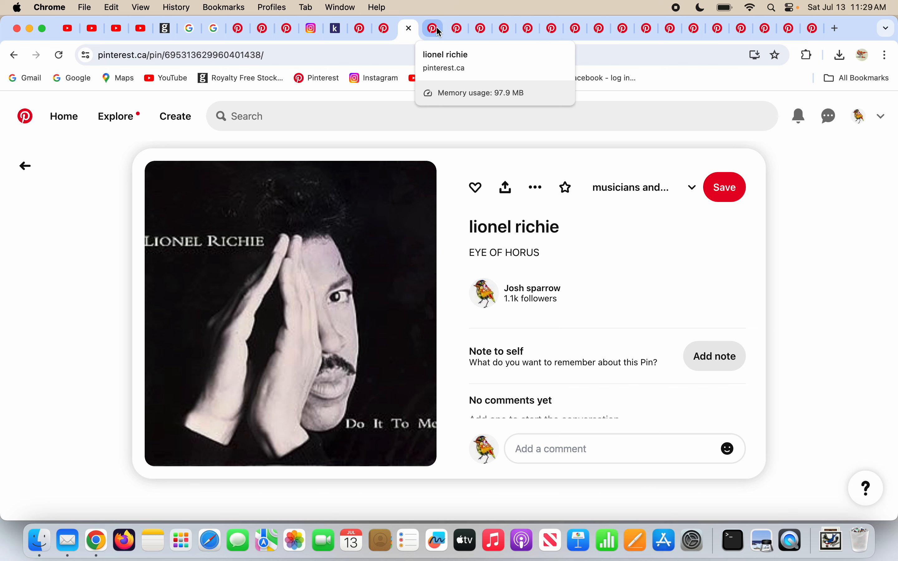
left_click(433, 28)
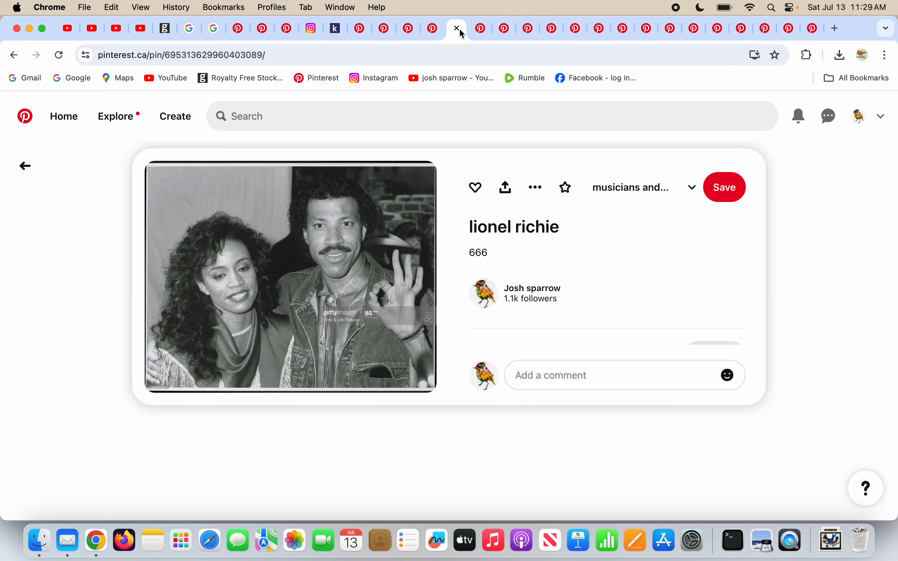
mouse_move(398, 237)
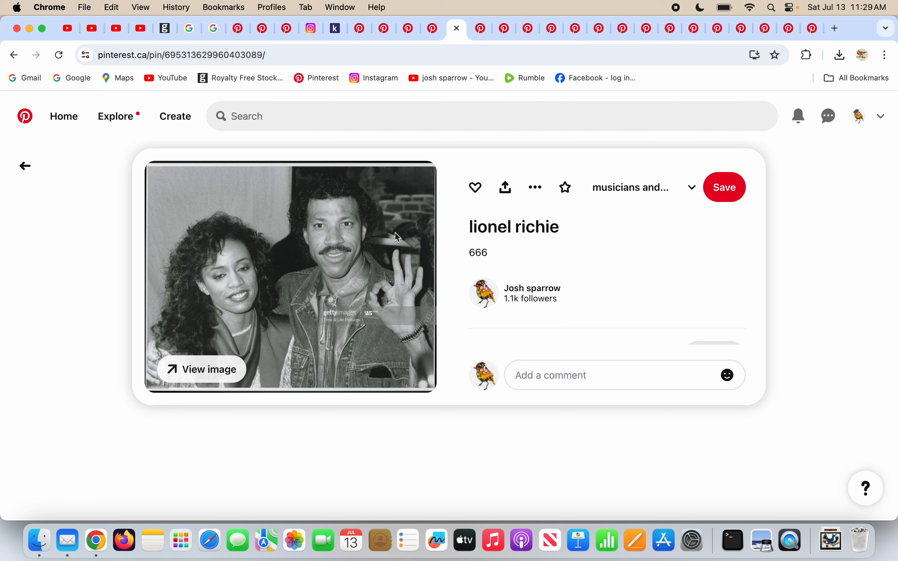
mouse_move(404, 268)
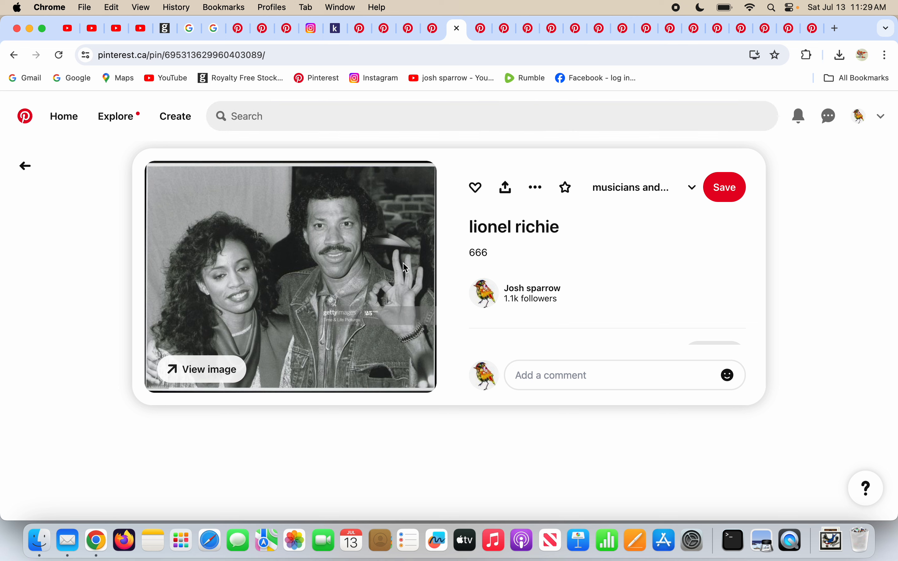
mouse_move(468, 50)
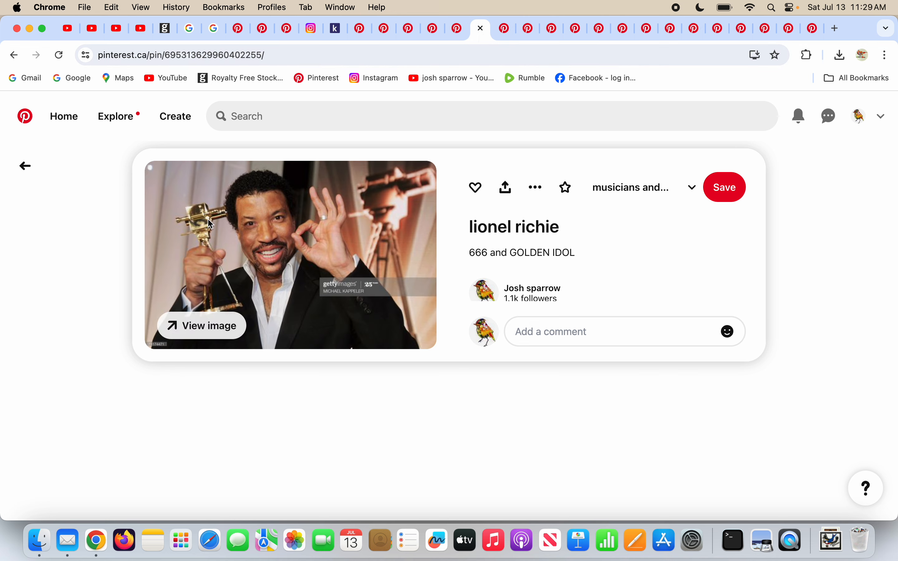
mouse_move(321, 264)
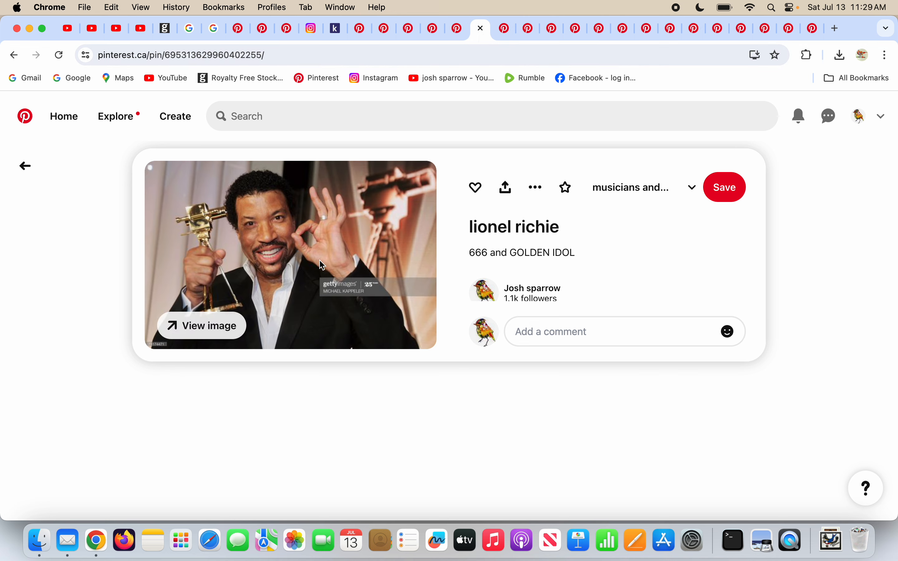
mouse_move(311, 240)
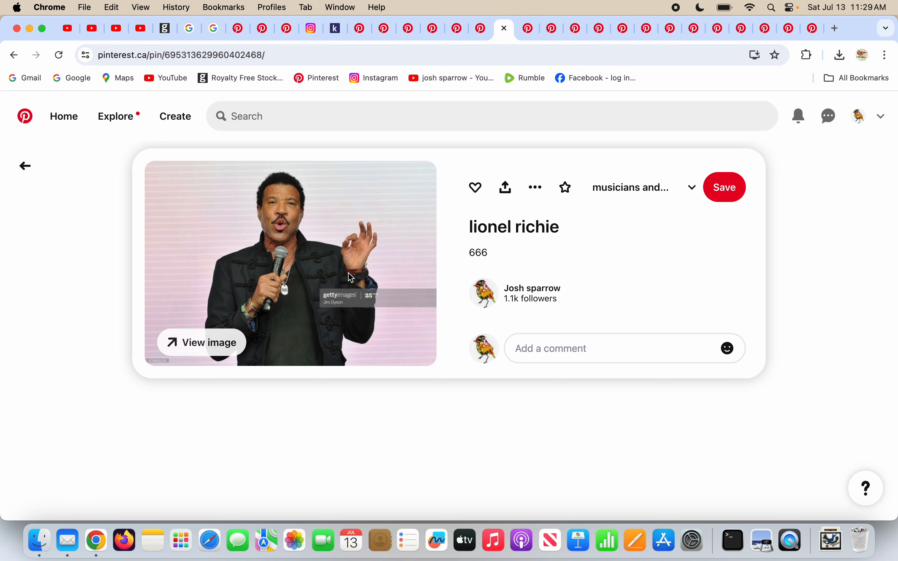
mouse_move(385, 254)
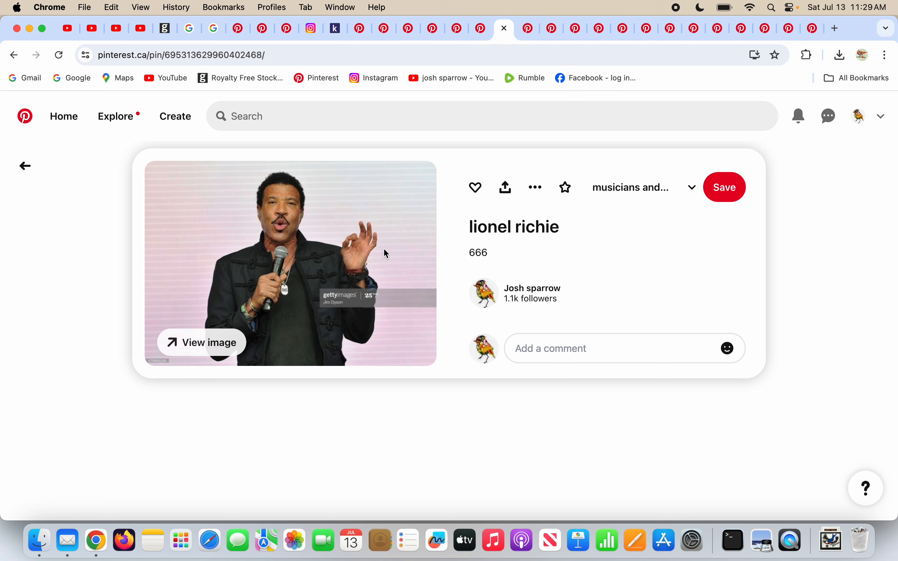
mouse_move(456, 257)
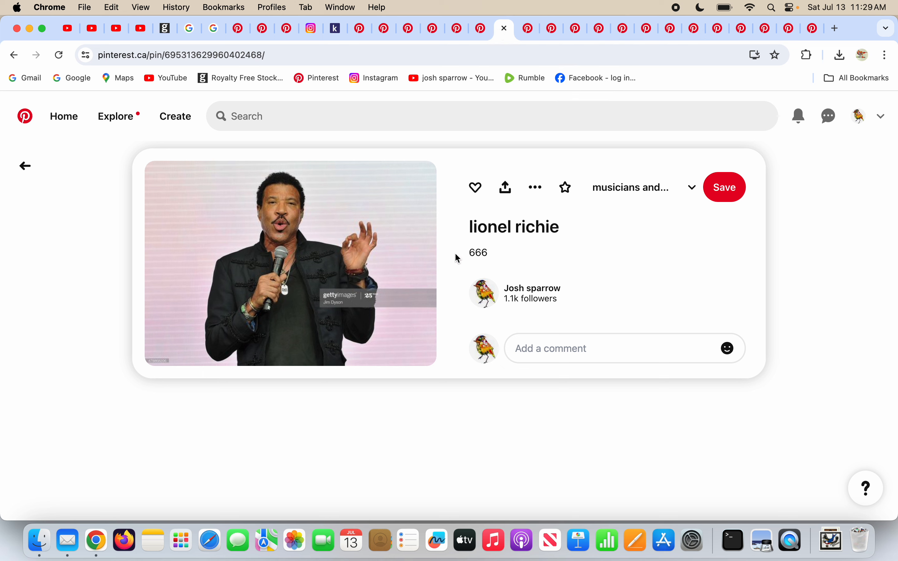
mouse_move(548, 78)
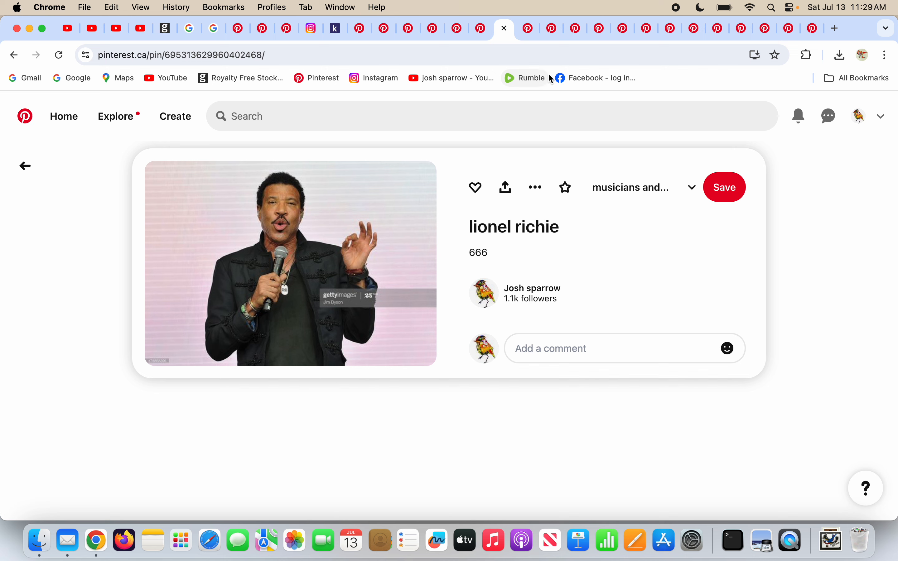
mouse_move(527, 28)
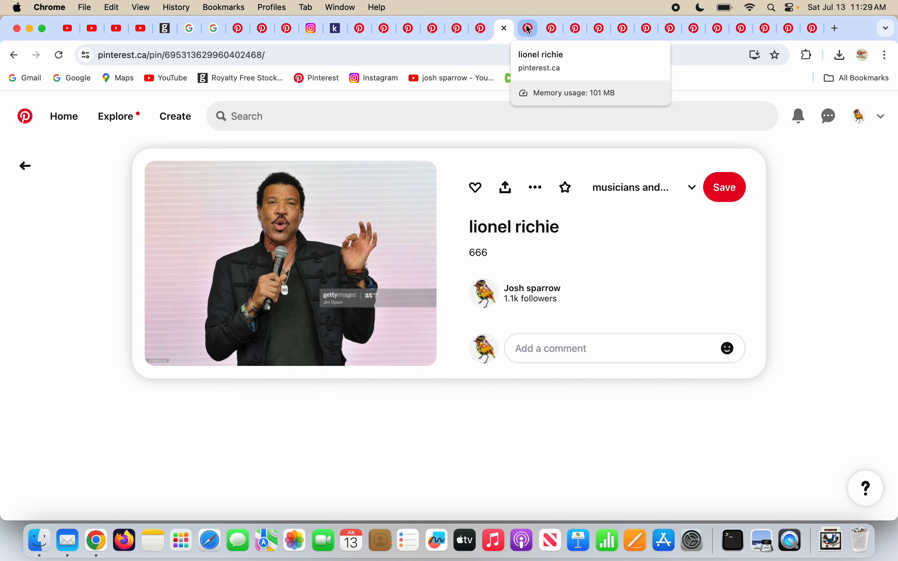
Step: View the 'grand pontiff / secret monitor' pin, then close it to reveal the checkerboard tour poster
left_click(527, 28)
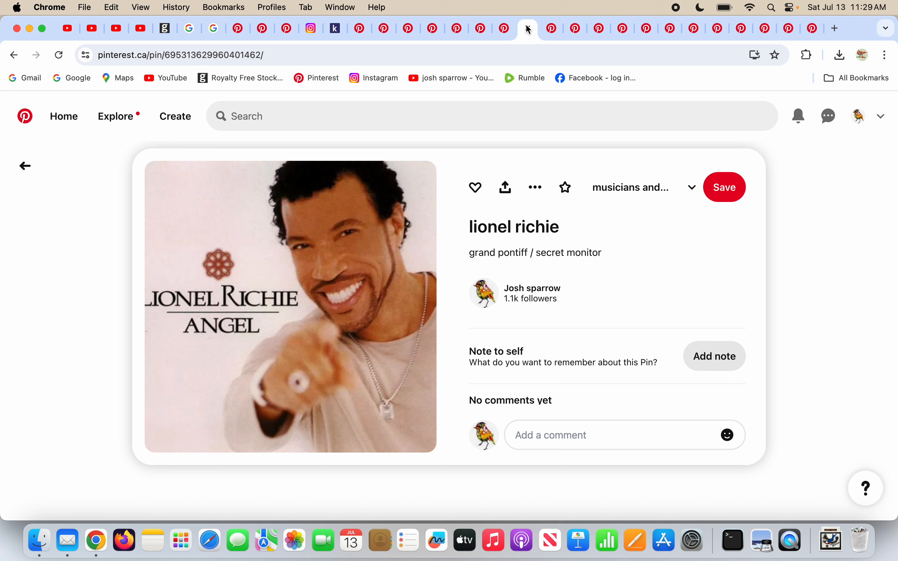
mouse_move(472, 313)
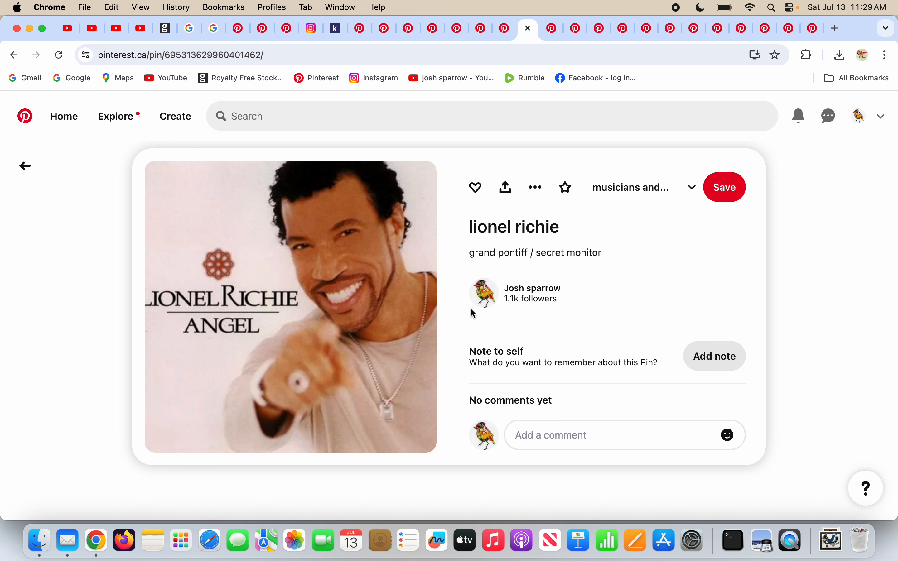
mouse_move(523, 255)
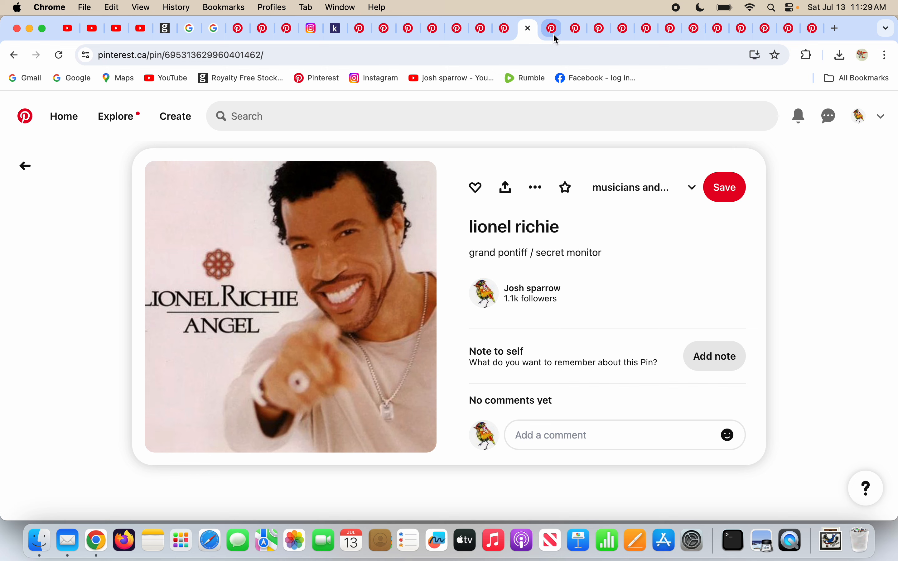
left_click(551, 28)
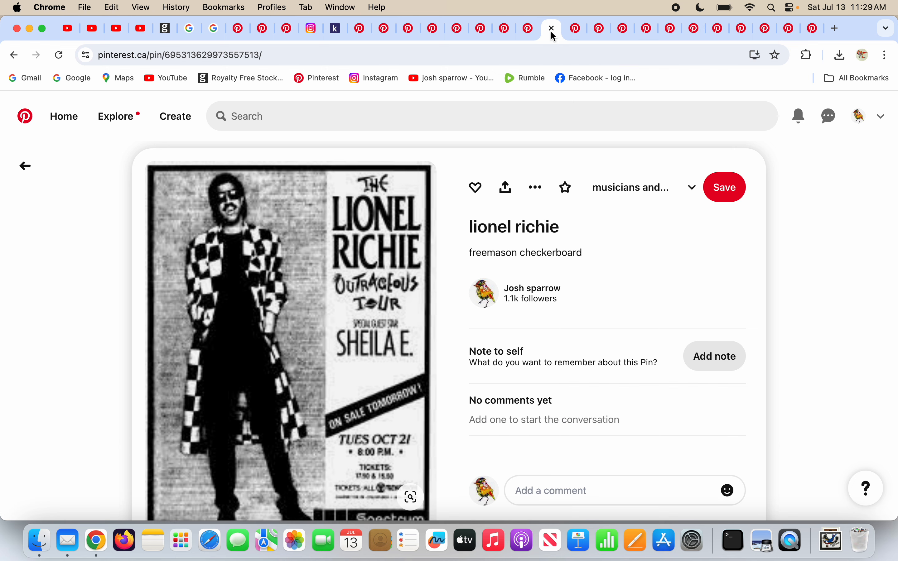
mouse_move(653, 58)
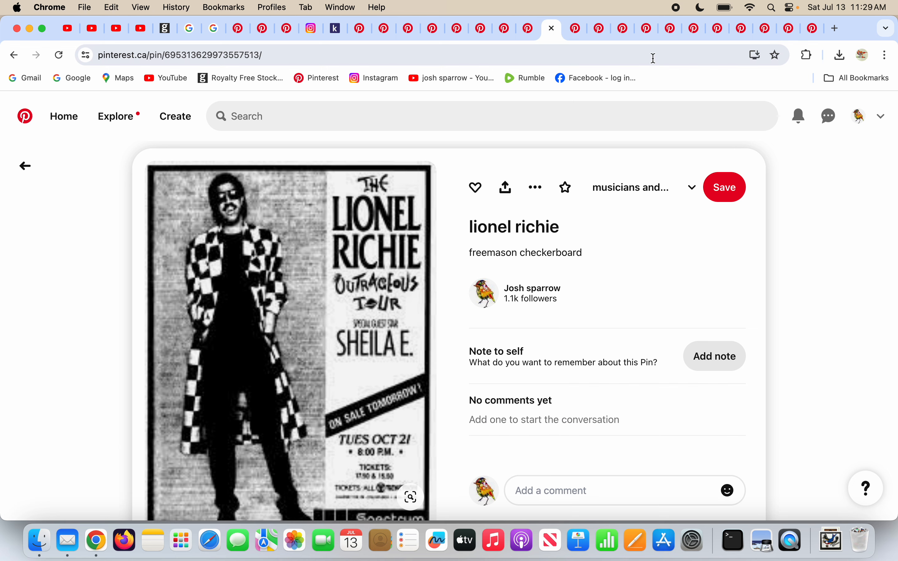
mouse_move(574, 28)
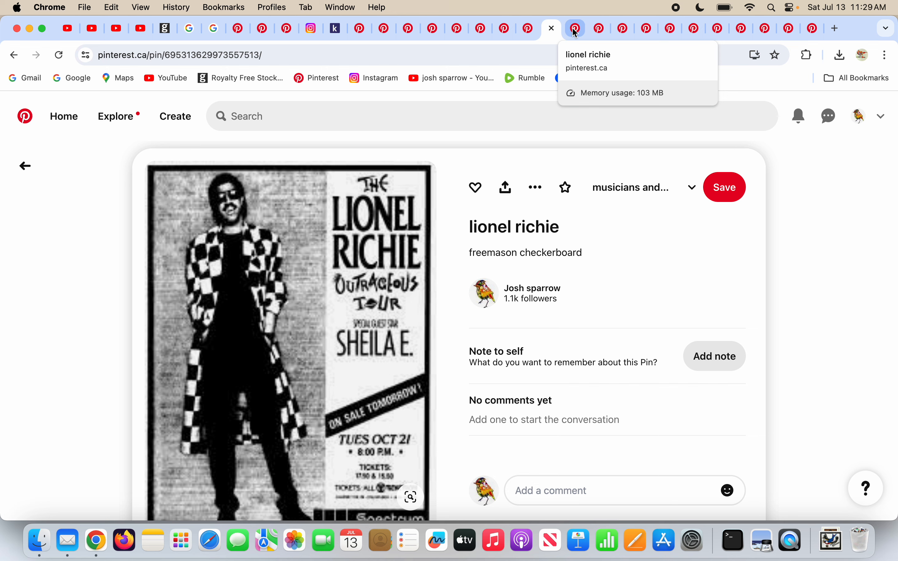
Step: Close the checkerboard poster, uttarabodhi mudra and Nicole Richie eye of horus pins in turn
left_click(574, 29)
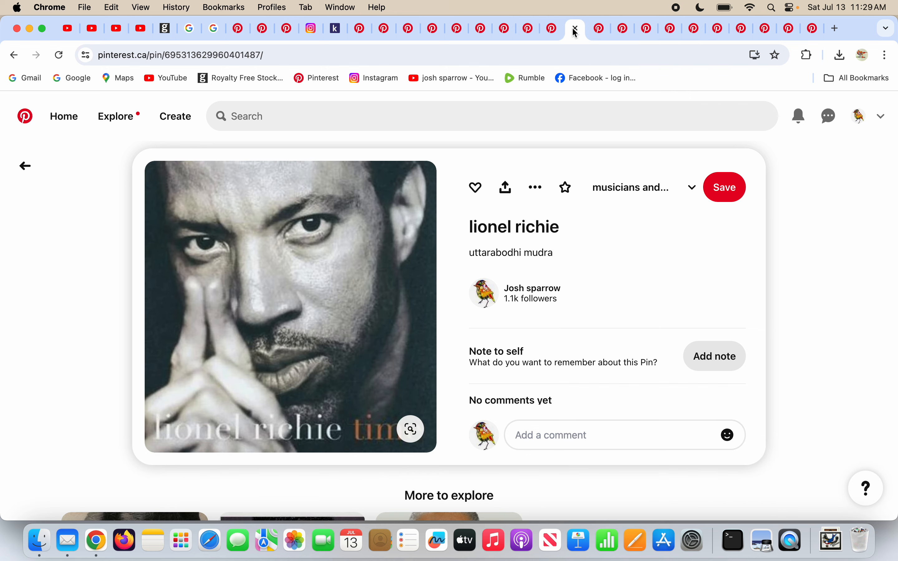
mouse_move(192, 360)
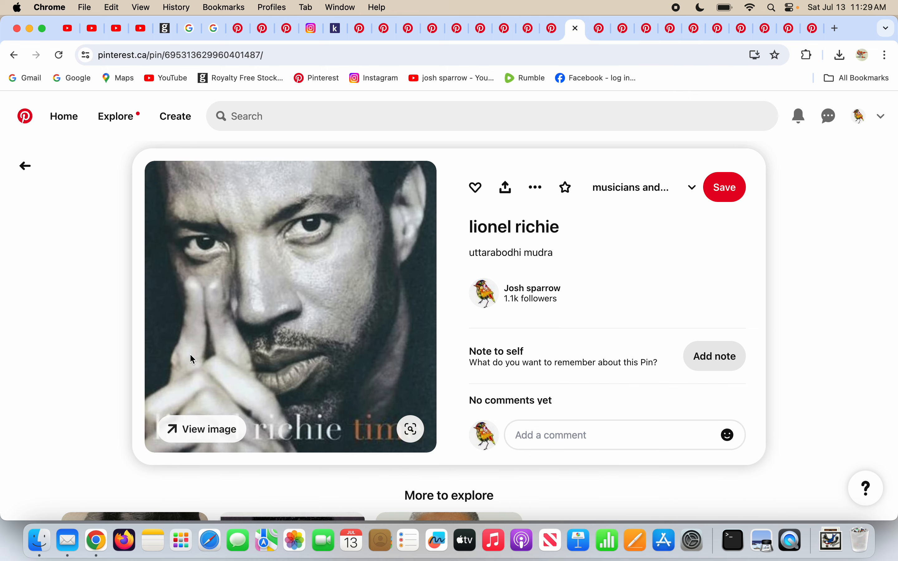
mouse_move(197, 338)
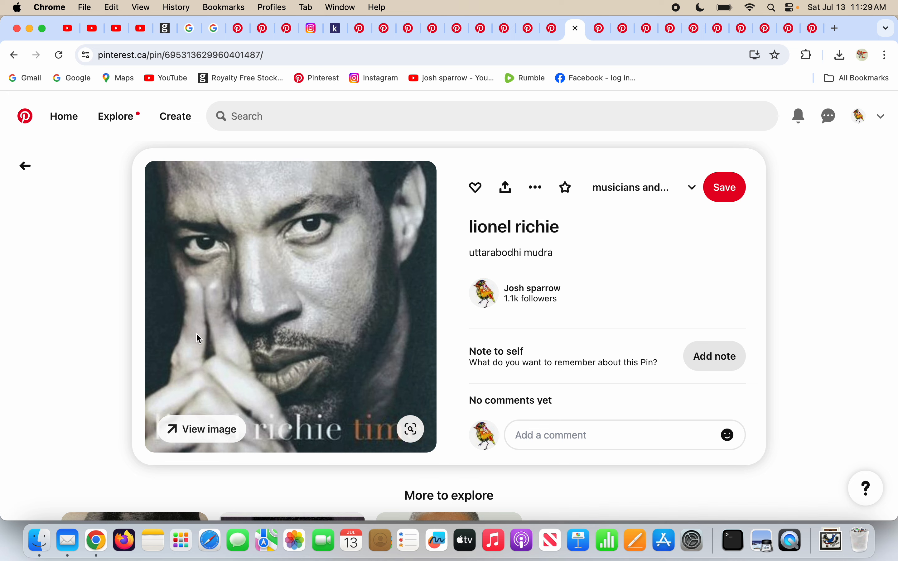
mouse_move(193, 350)
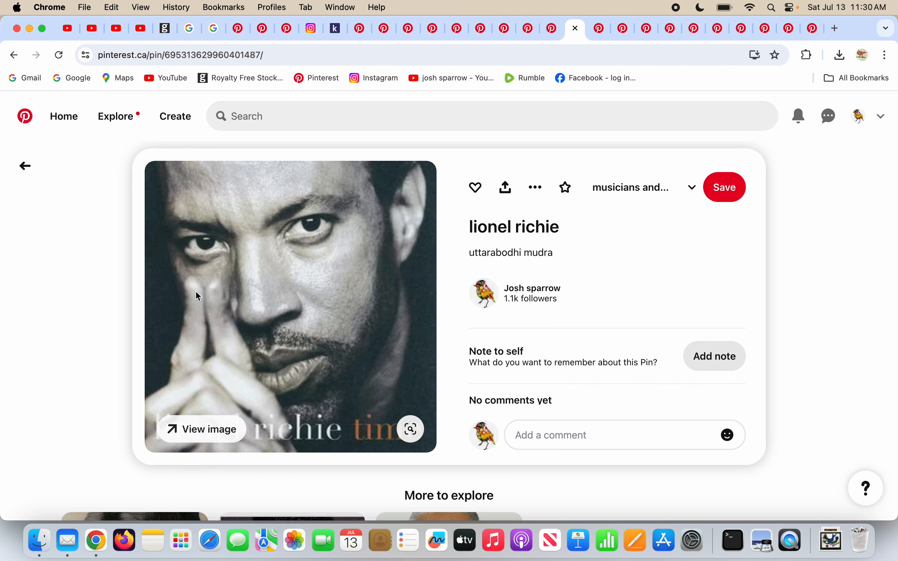
mouse_move(466, 78)
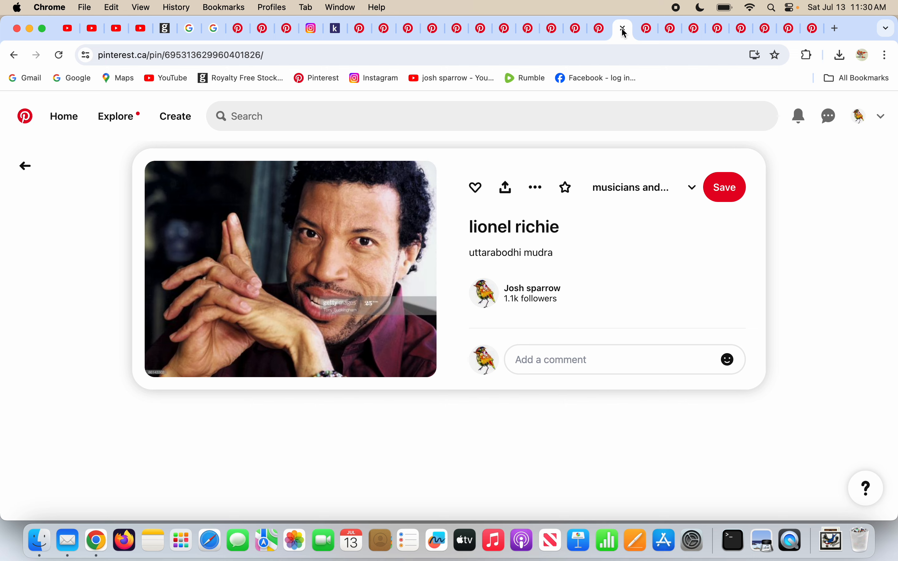
mouse_move(240, 279)
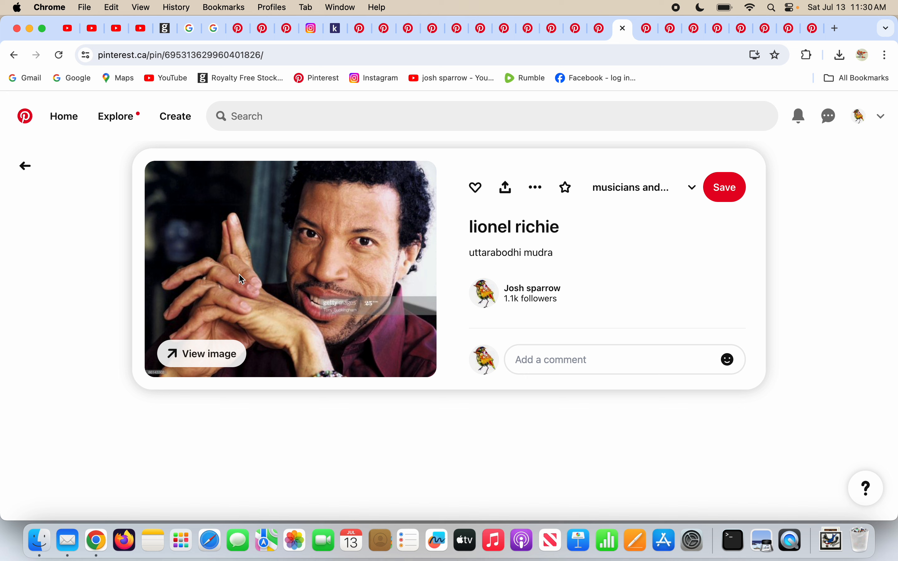
mouse_move(634, 254)
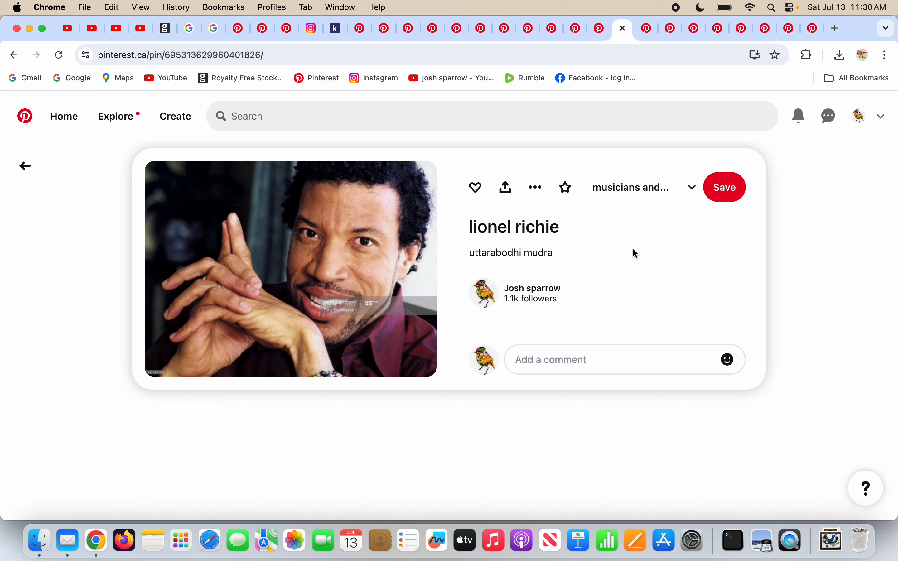
double_click(509, 252)
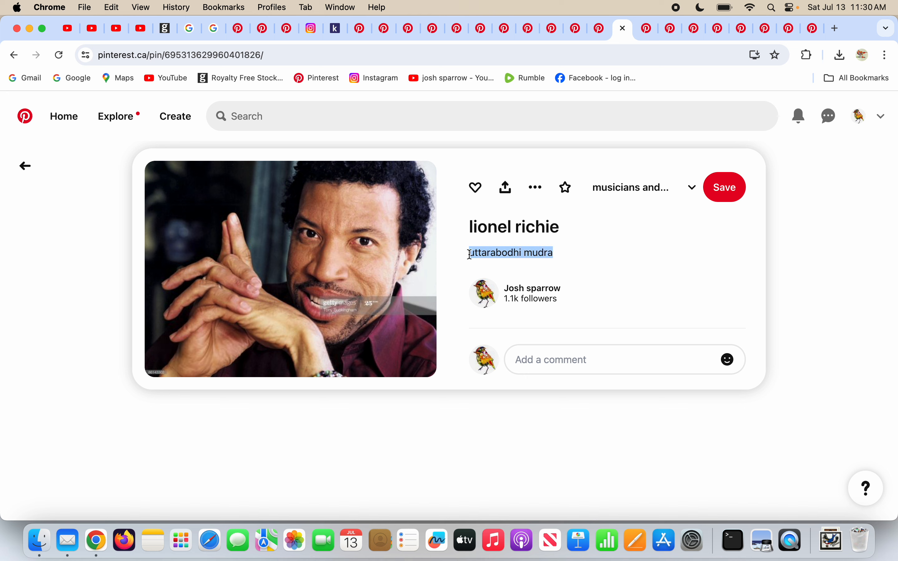
left_click(646, 28)
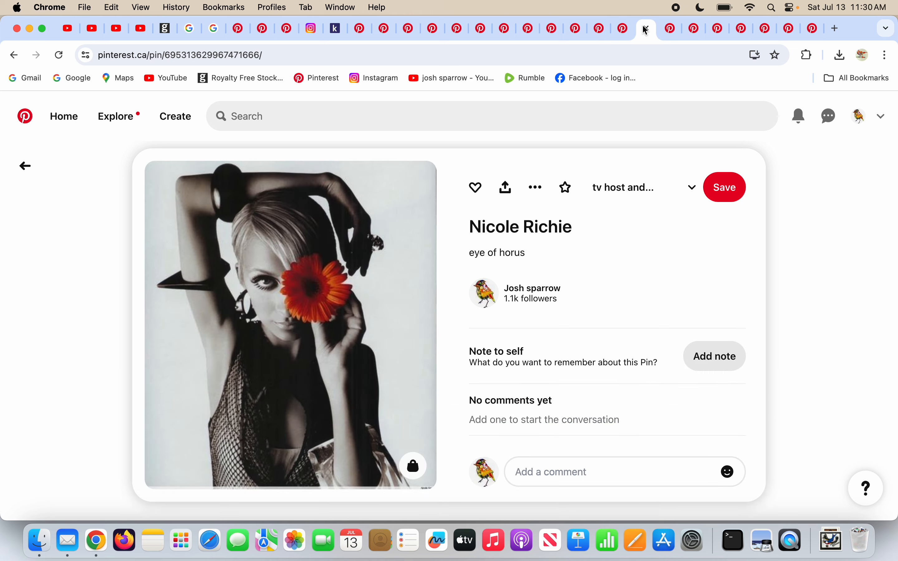
mouse_move(327, 300)
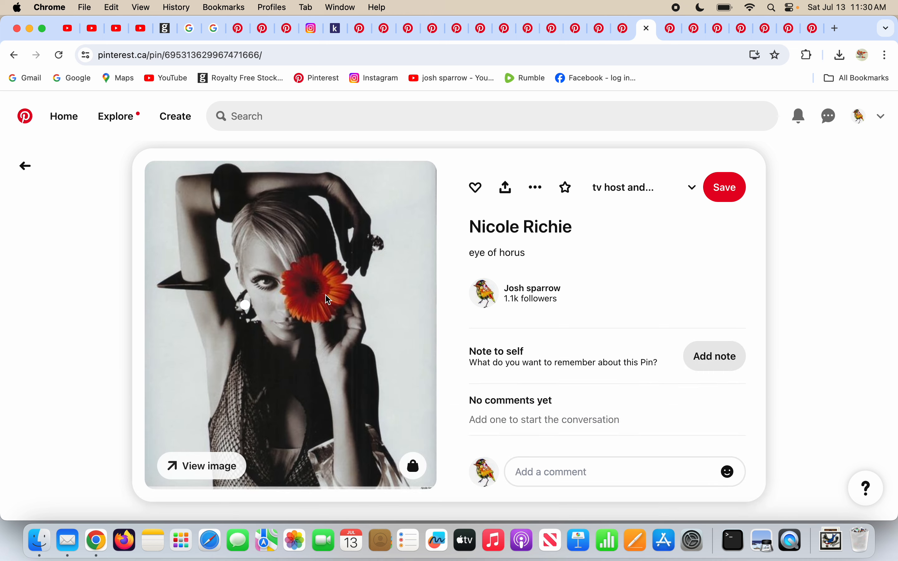
mouse_move(269, 297)
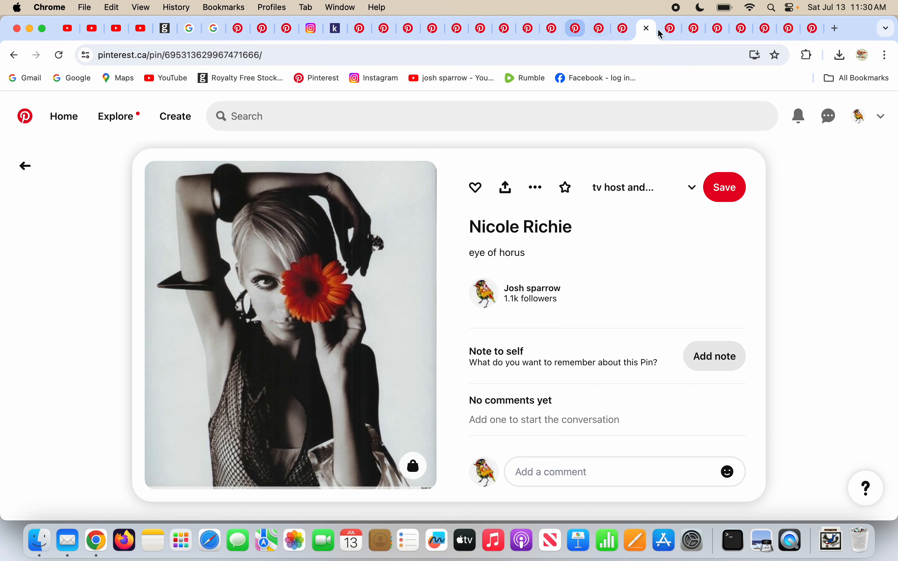
left_click(669, 29)
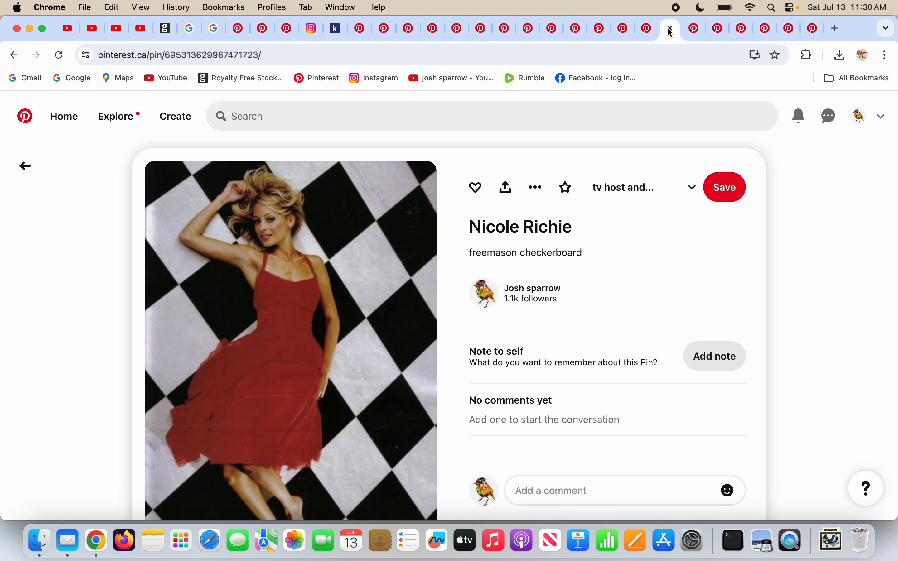
Step: Close Nicole Richie's checkerboard, Joel Madden's eye of horus and Lionel Richie's 666 pins
left_click(693, 29)
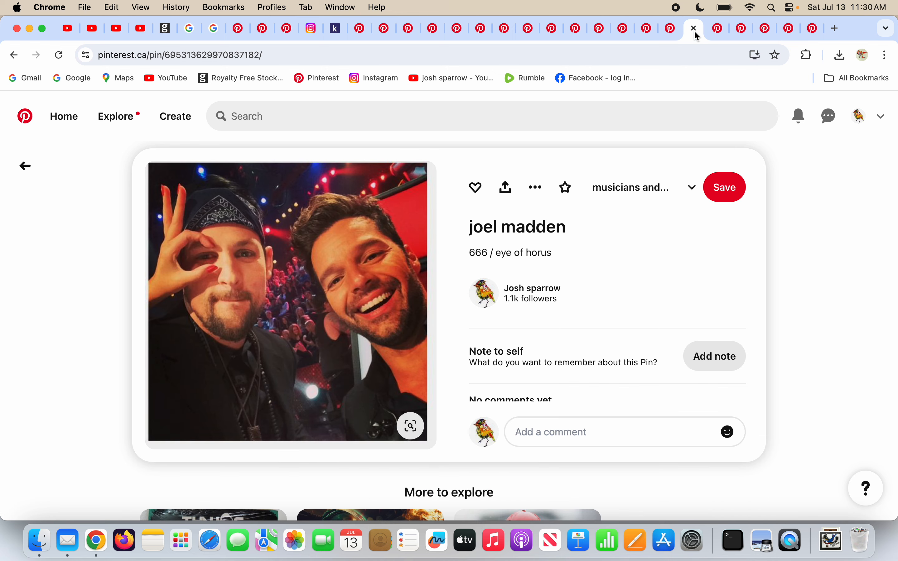
mouse_move(630, 295)
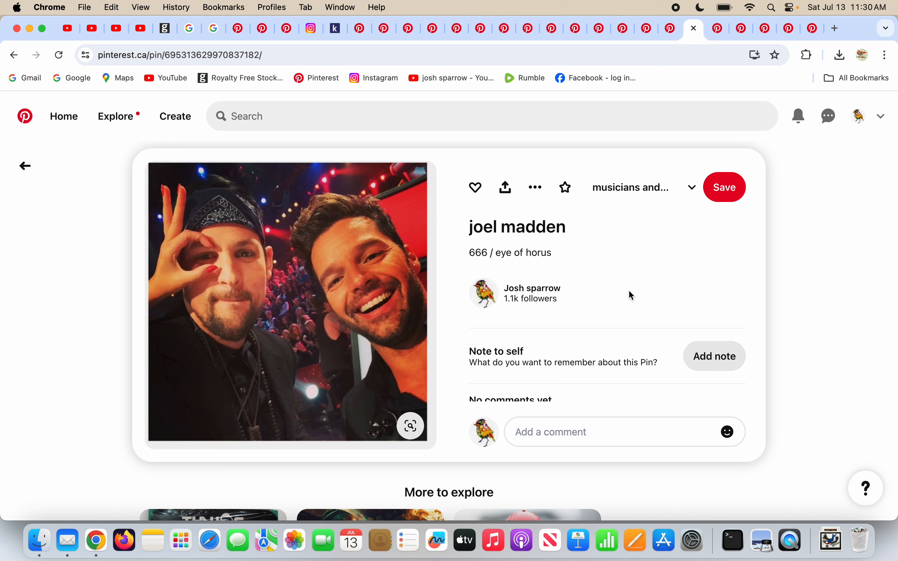
mouse_move(180, 260)
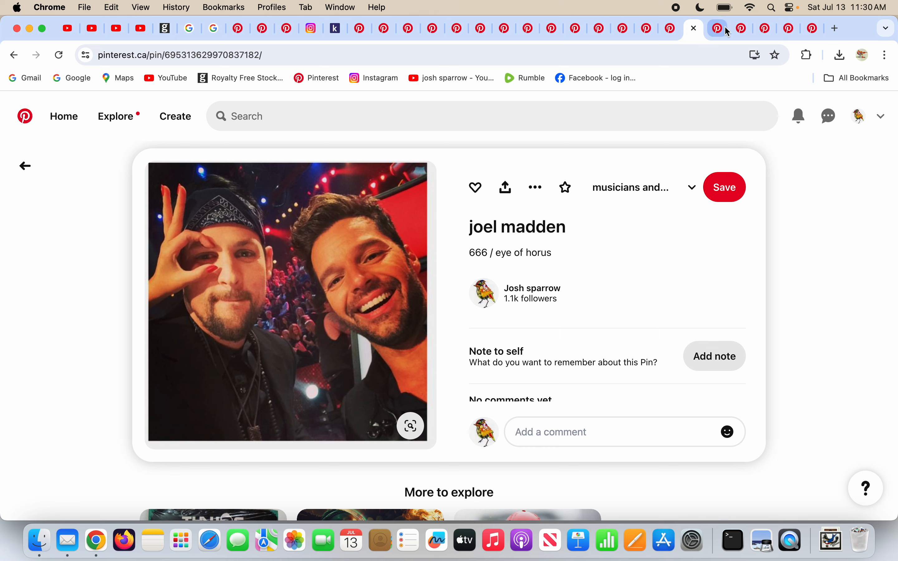
left_click(718, 28)
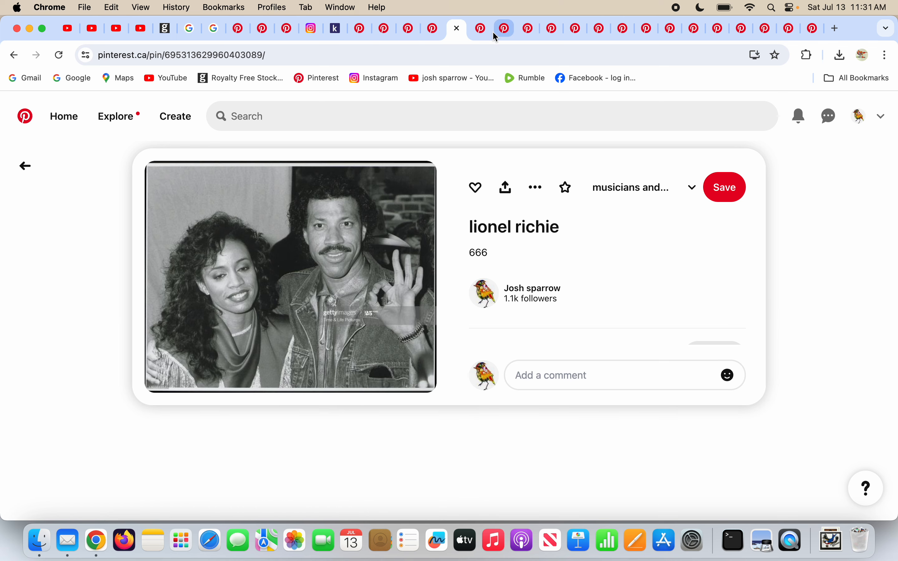
left_click(528, 29)
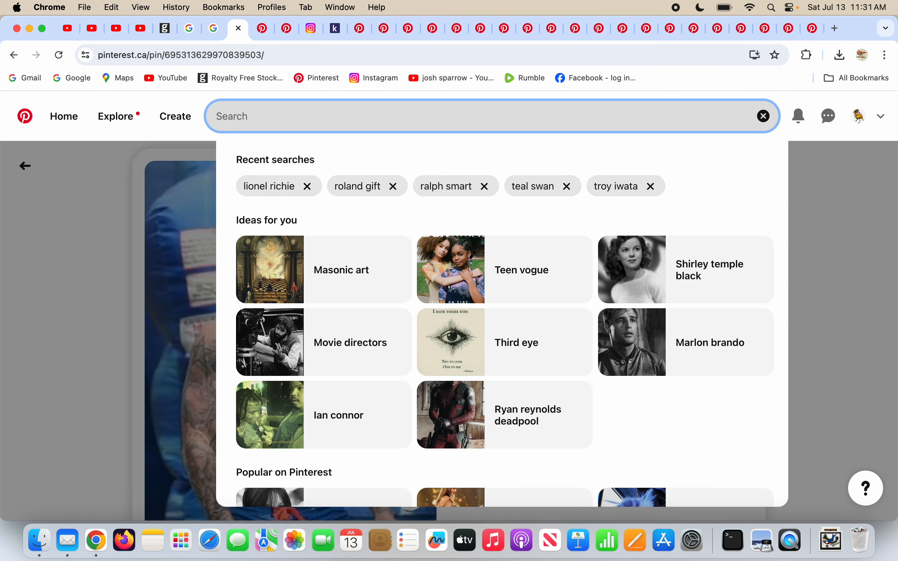
Step: Clear the partly typed 'lino', rerun the recent 'lionel richie' search and open a result pin
type("lino")
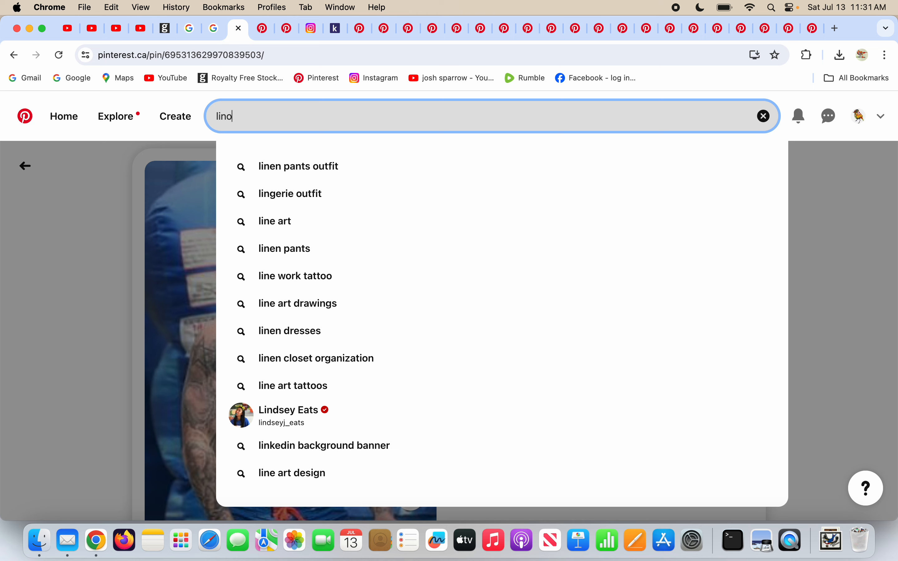
key("Backspace")
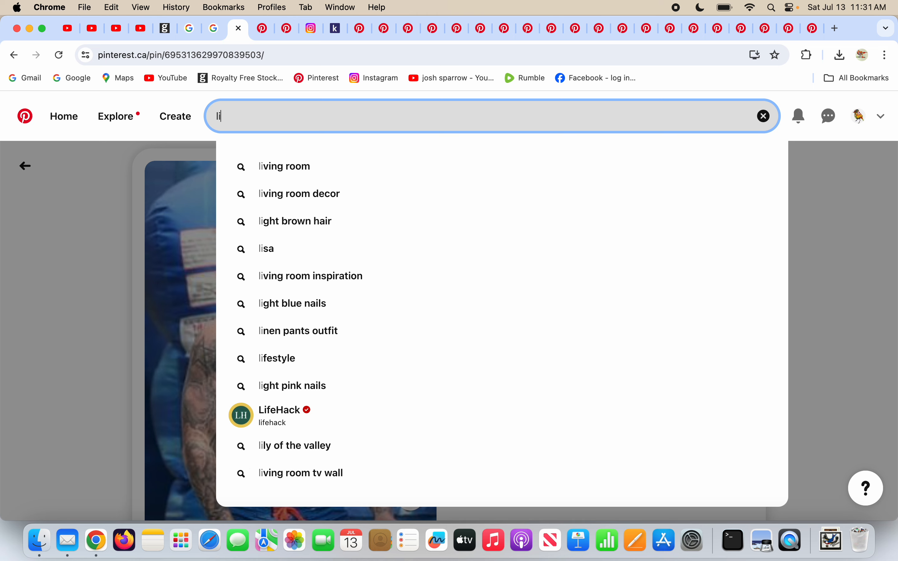
left_click(762, 116)
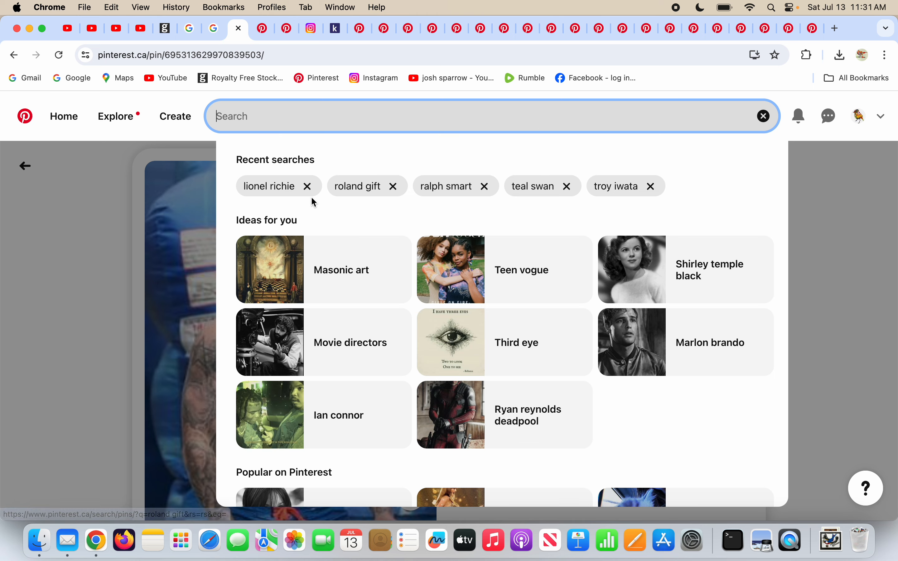
left_click(269, 186)
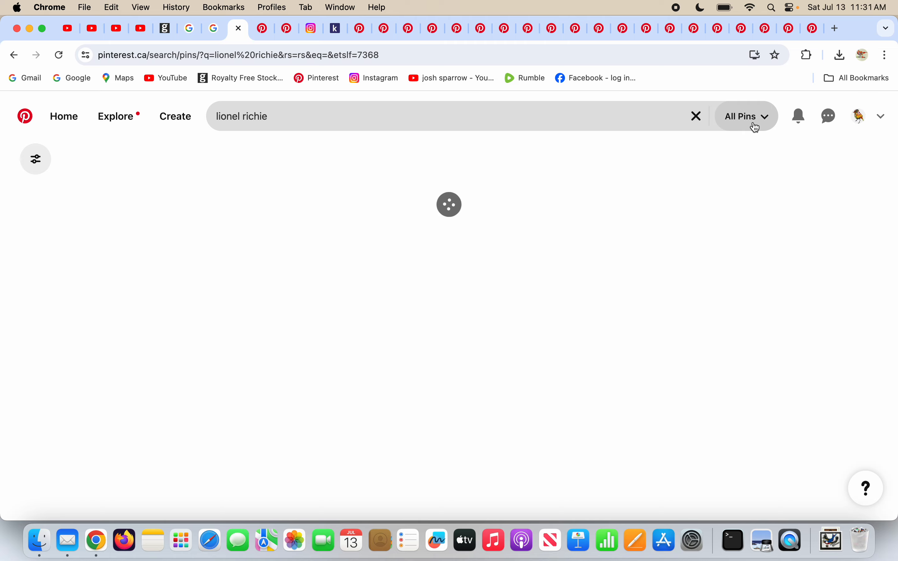
left_click(745, 116)
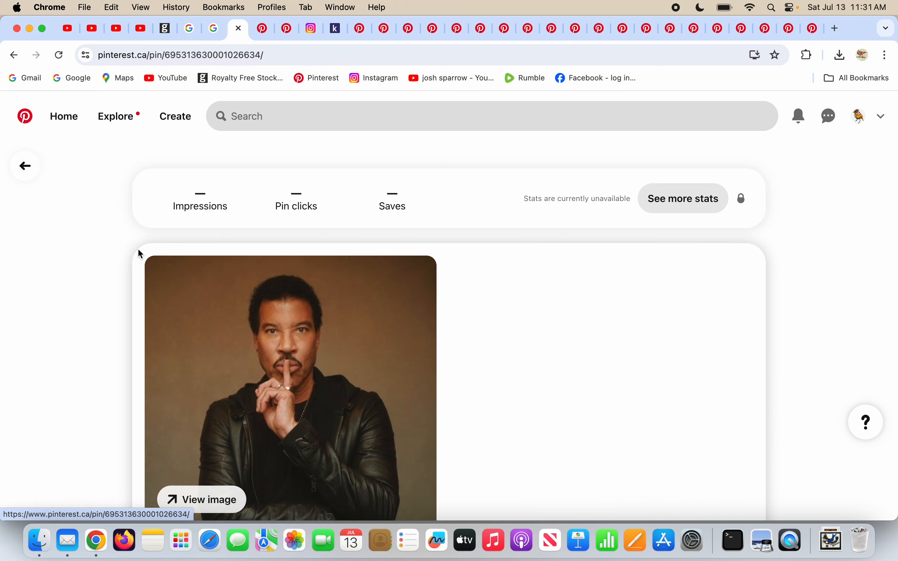
Step: Scroll down the Lionel Richie 'vow of silence' pin page
scroll("down", 3)
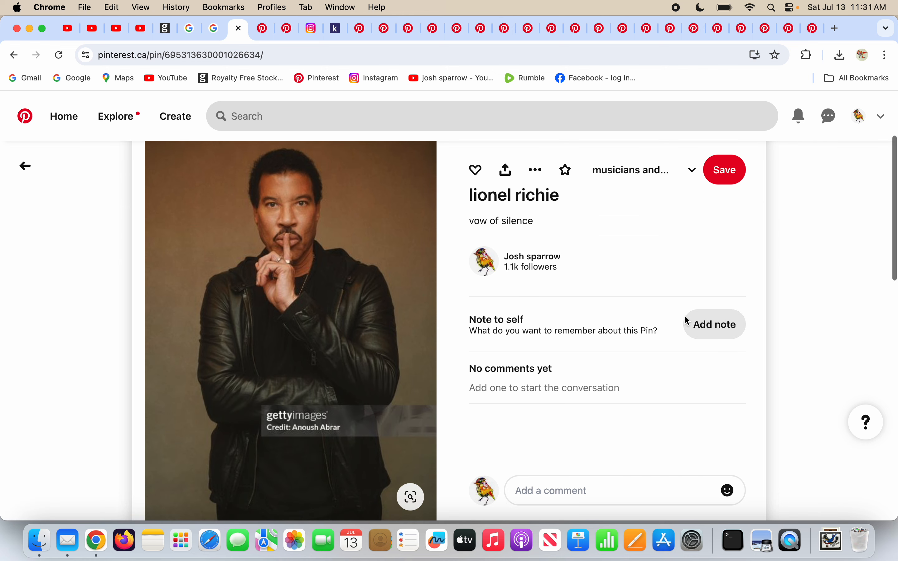
mouse_move(690, 242)
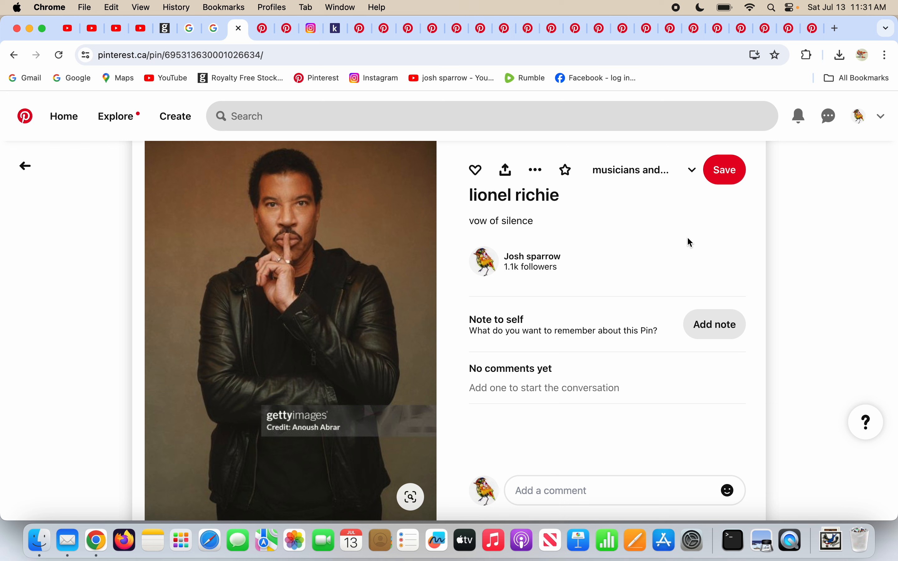
mouse_move(299, 253)
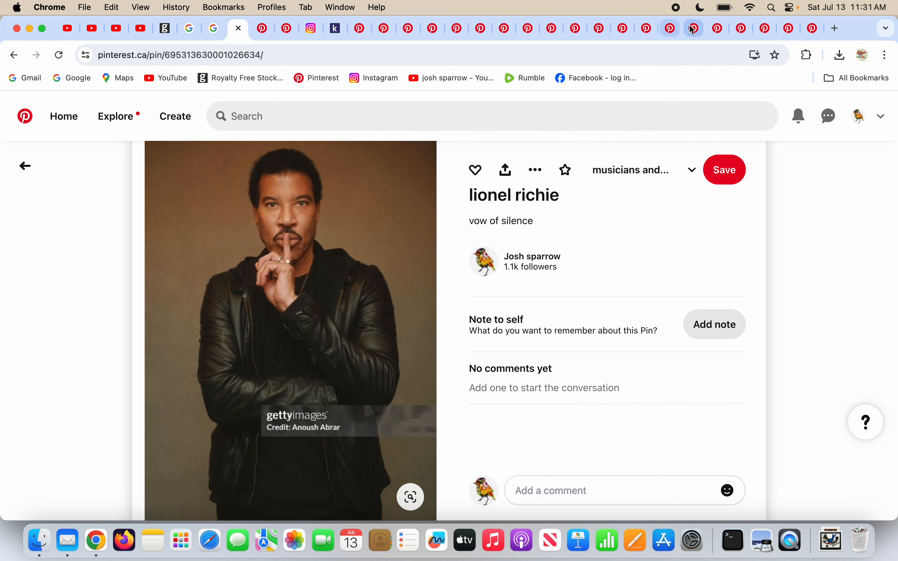
Step: View Joel Madden's 'vow of silence' pin, then his square-and-compass 'God's work' pin
left_click(716, 29)
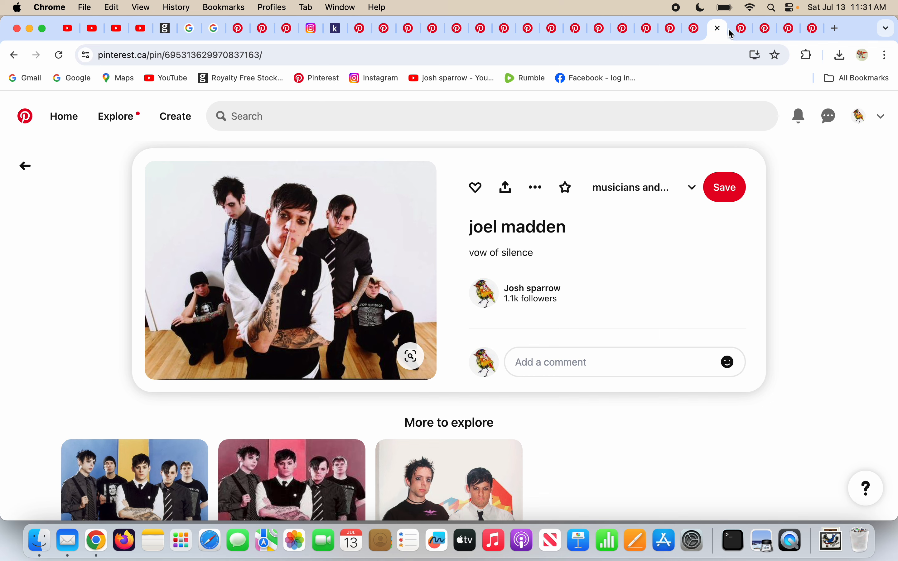
left_click(741, 29)
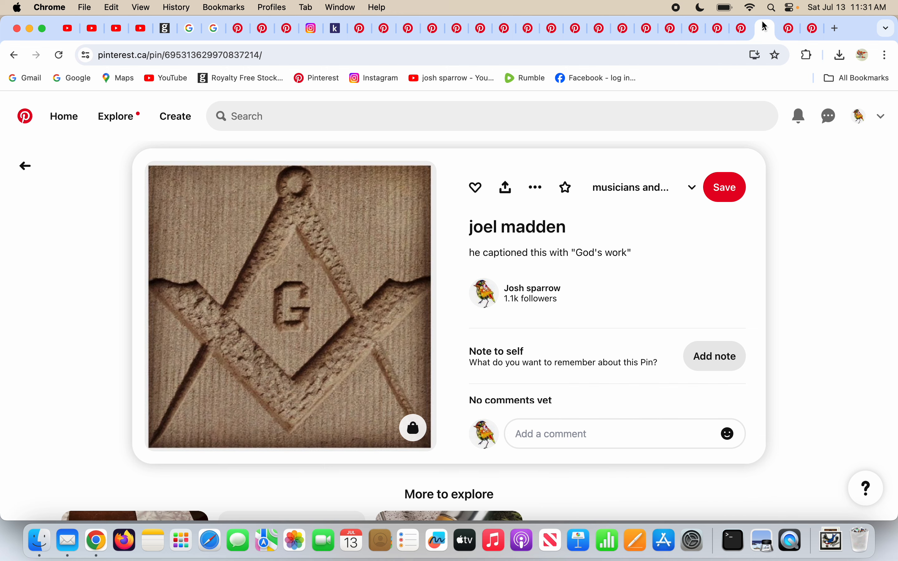
mouse_move(513, 268)
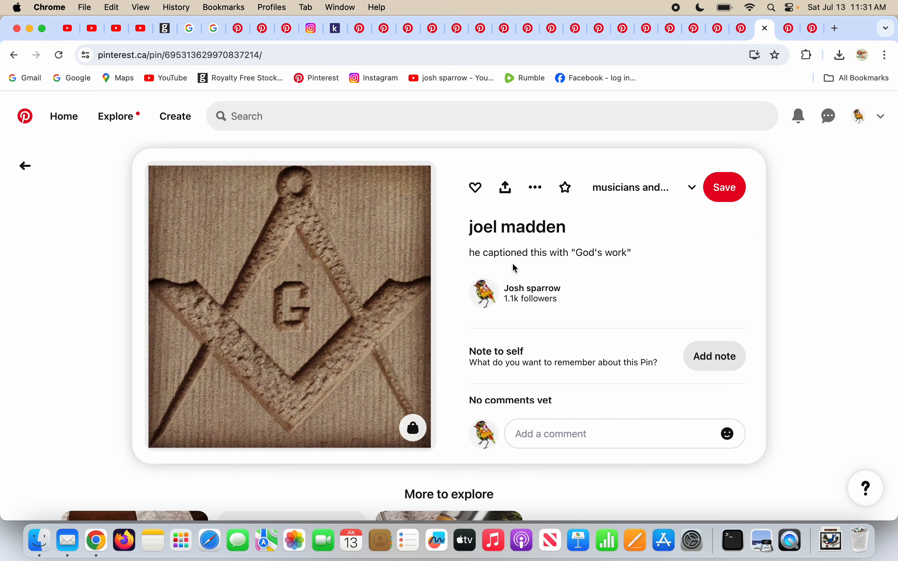
mouse_move(609, 257)
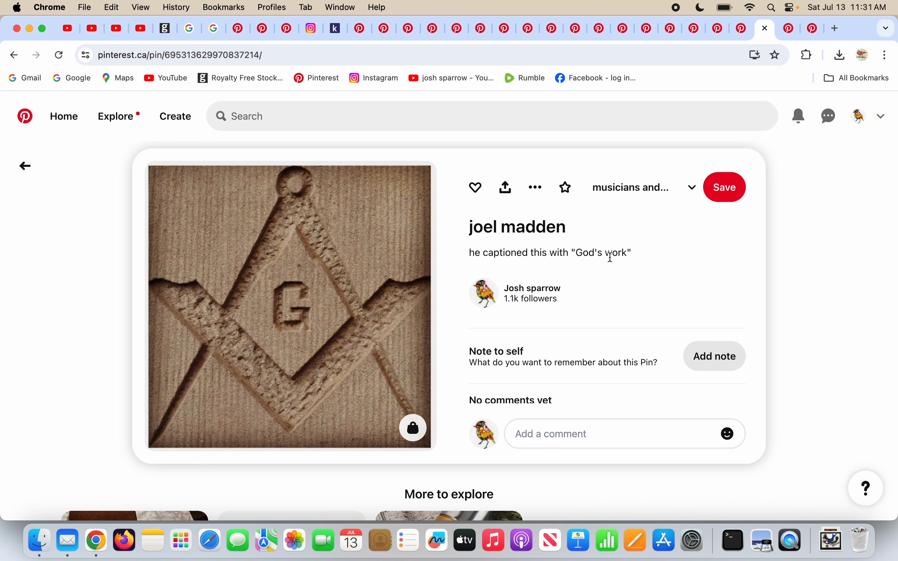
mouse_move(575, 256)
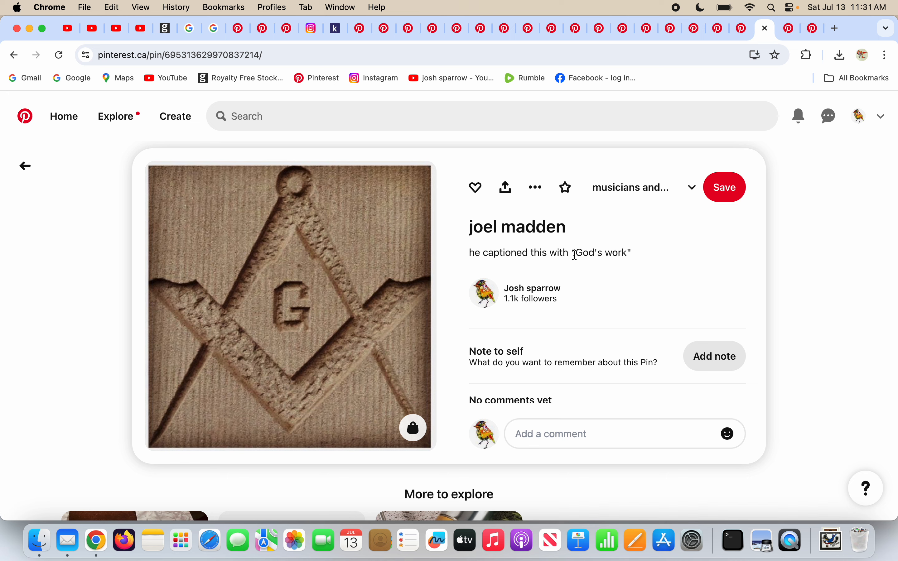
mouse_move(596, 313)
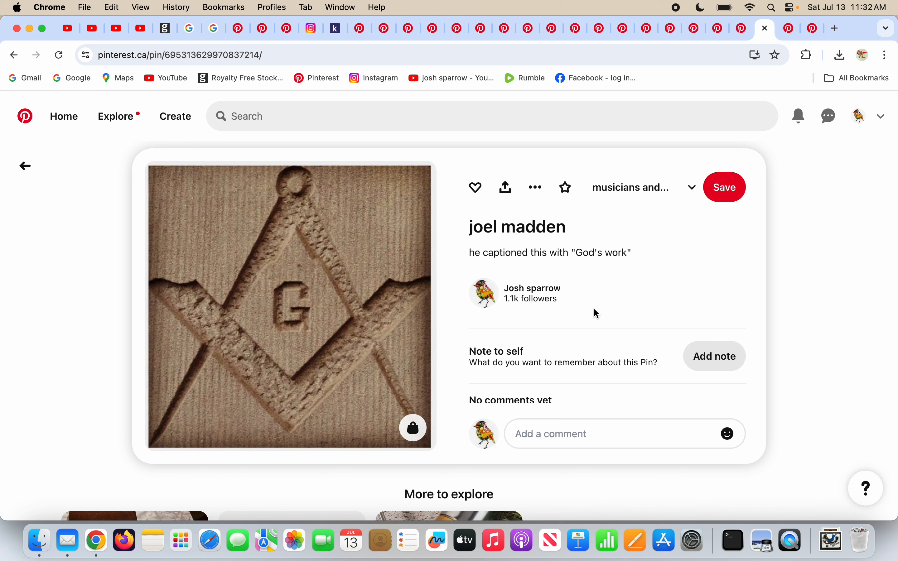
mouse_move(333, 344)
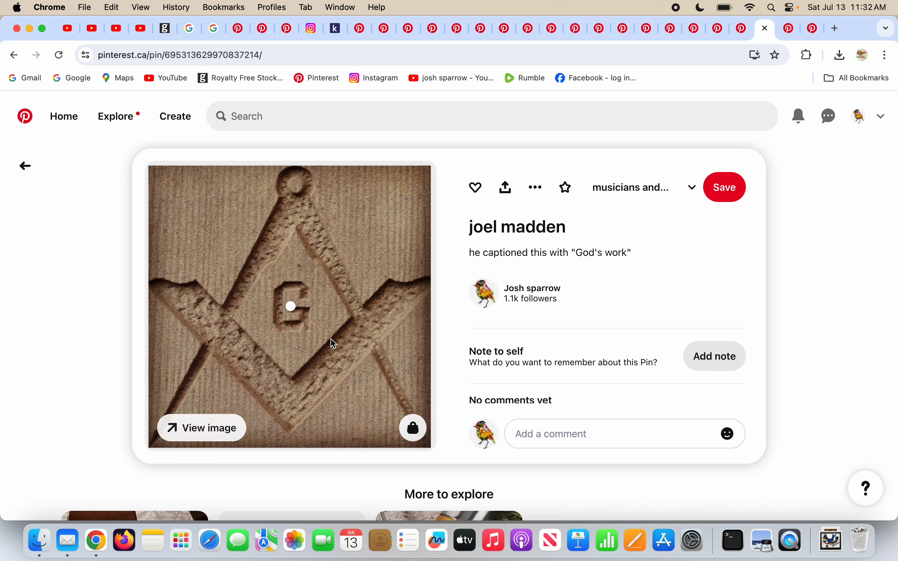
mouse_move(720, 297)
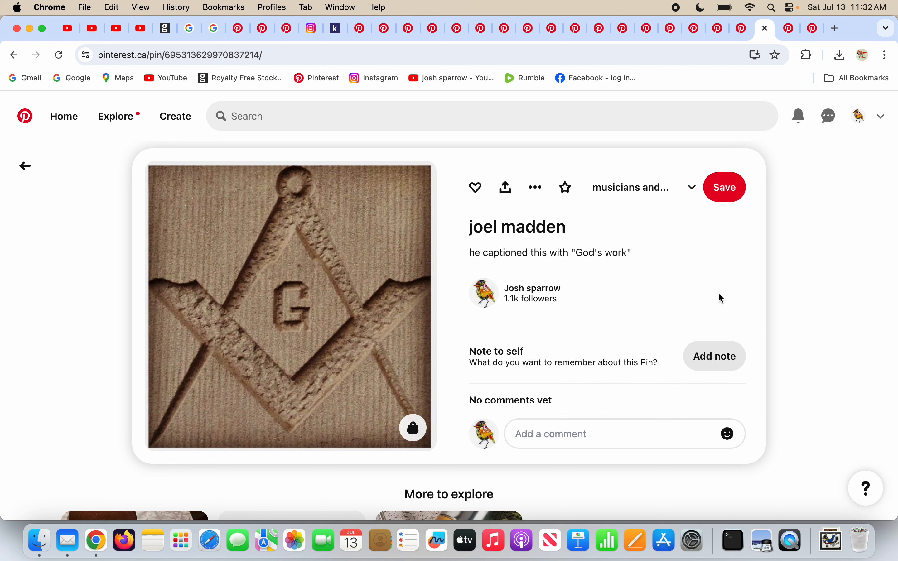
mouse_move(788, 28)
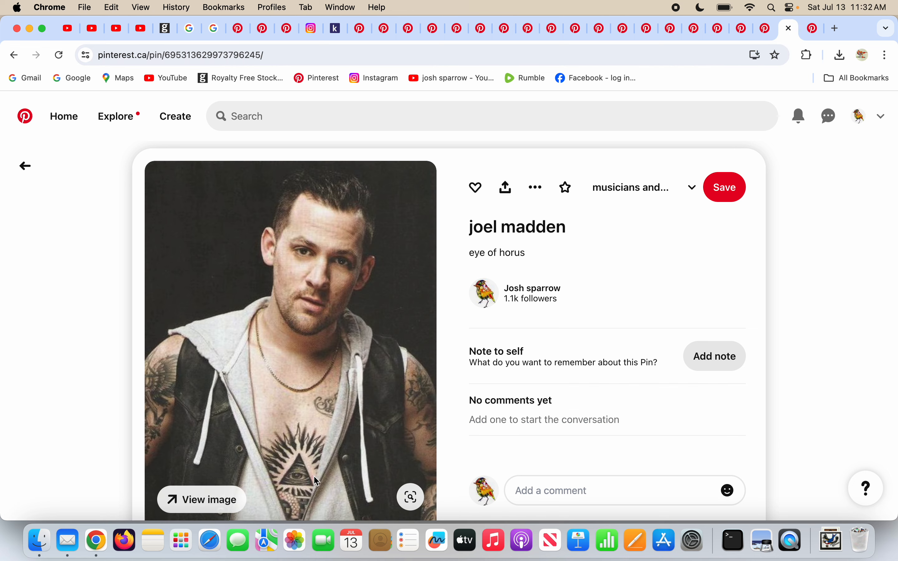
mouse_move(298, 495)
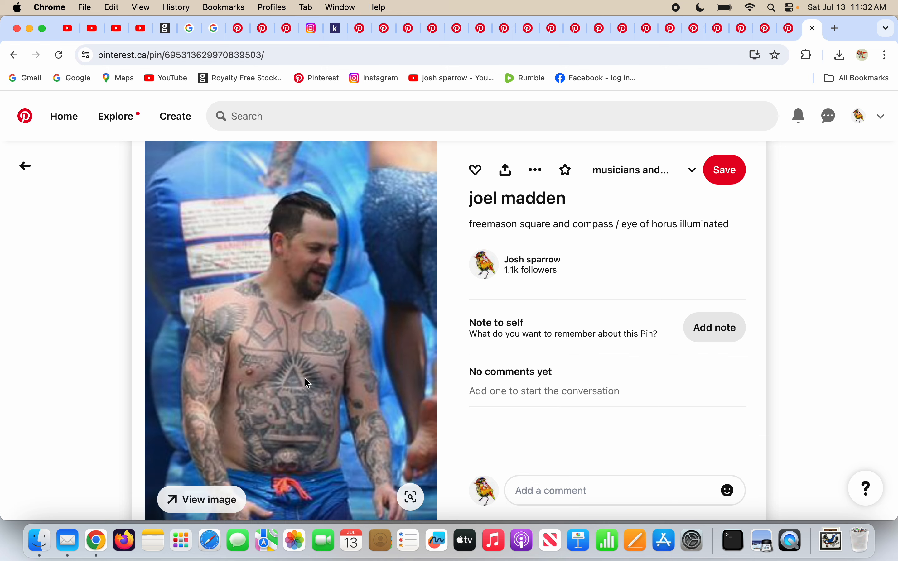
mouse_move(297, 381)
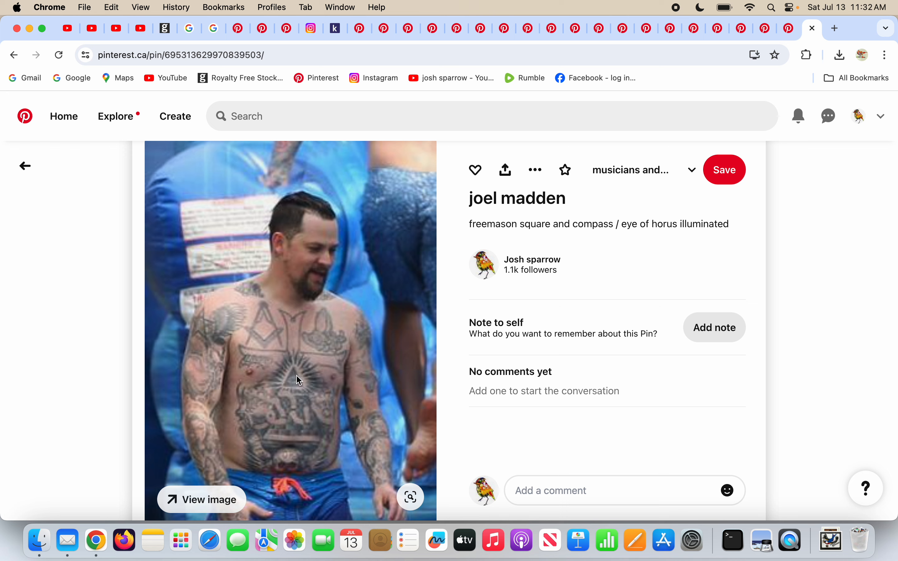
mouse_move(270, 344)
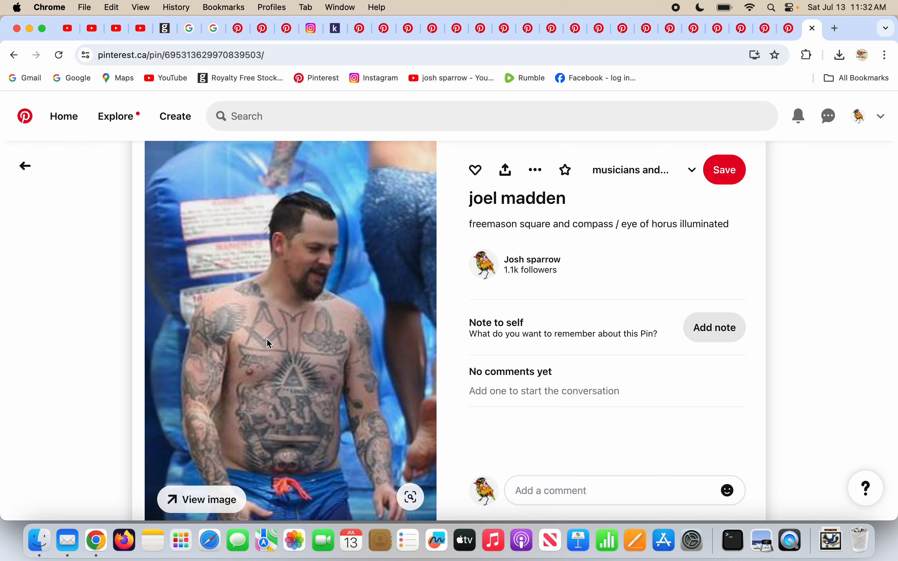
mouse_move(577, 302)
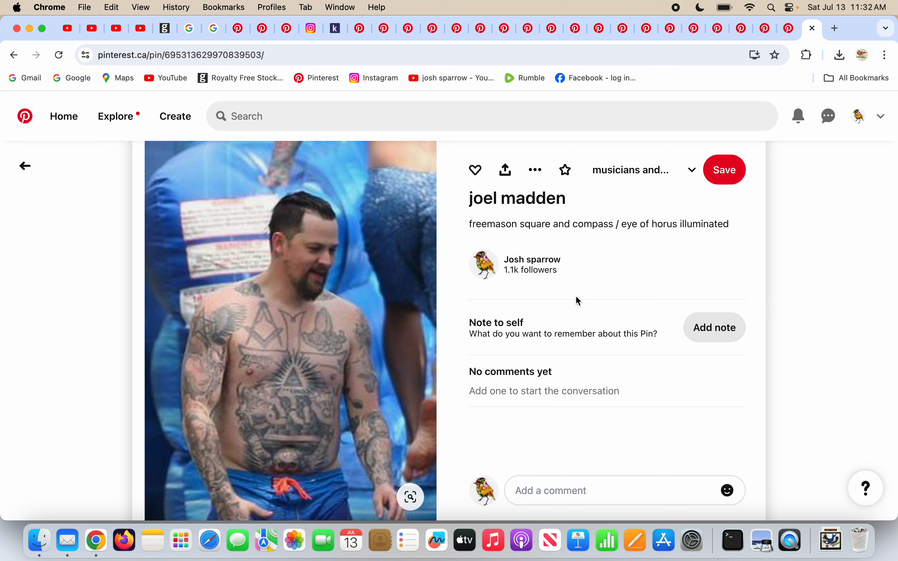
mouse_move(594, 298)
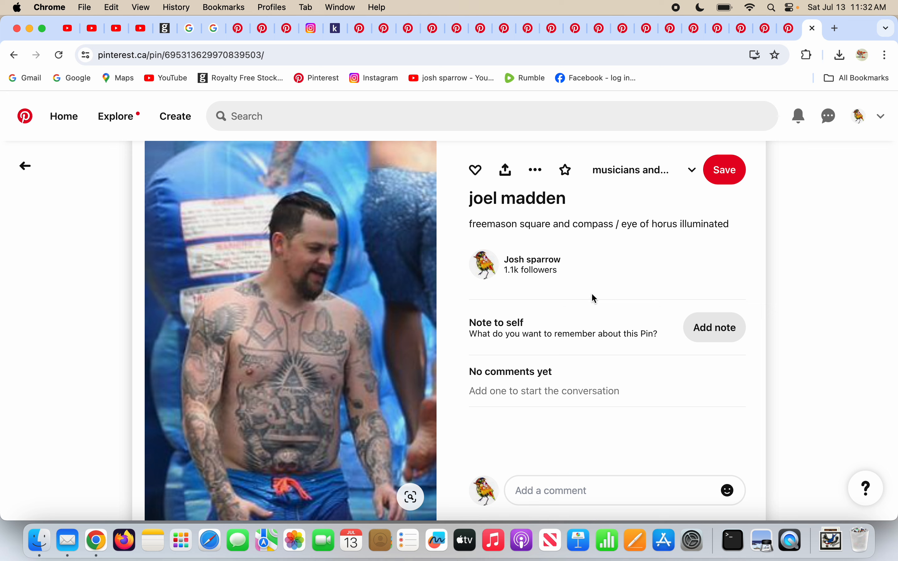